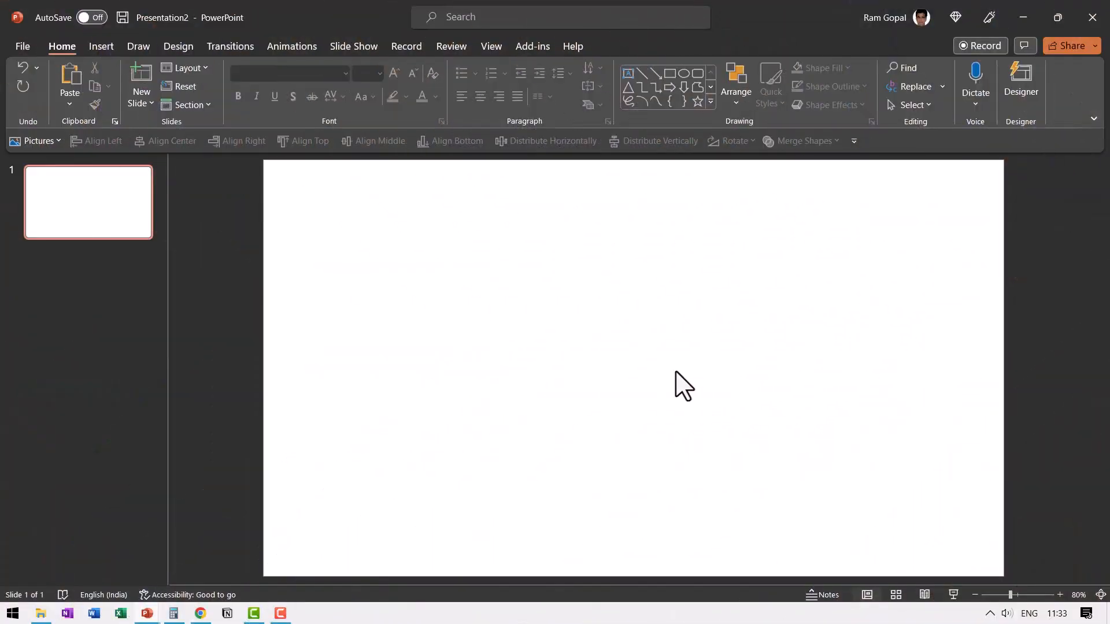
mouse_move(127, 57)
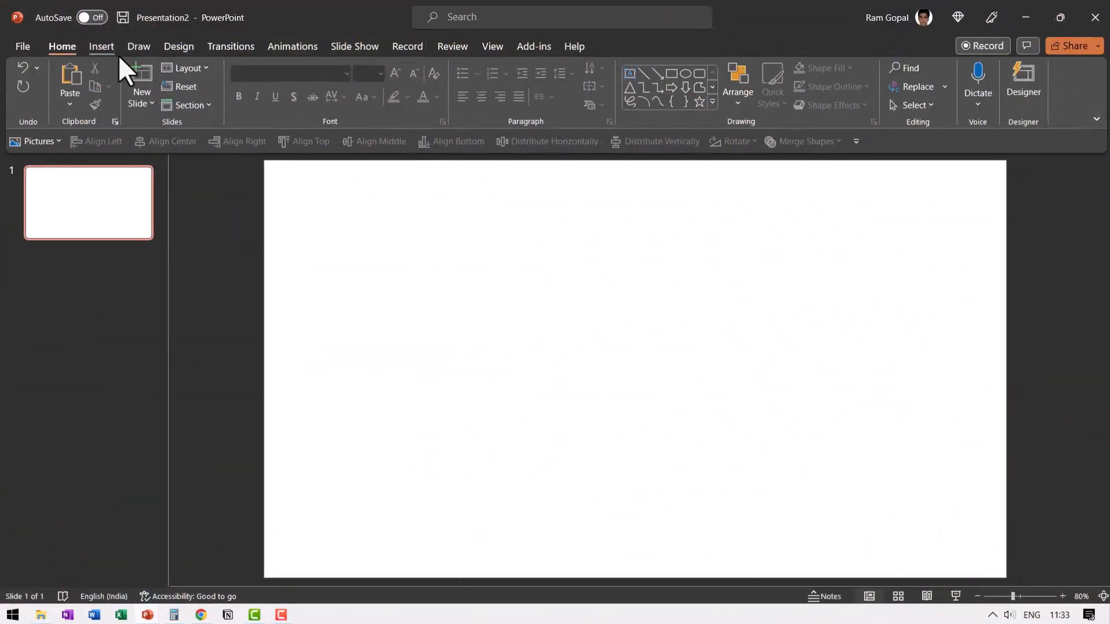
Insert a Stacked Venn SmartArt from the Relationship category onto the blank slide.
left_click(101, 46)
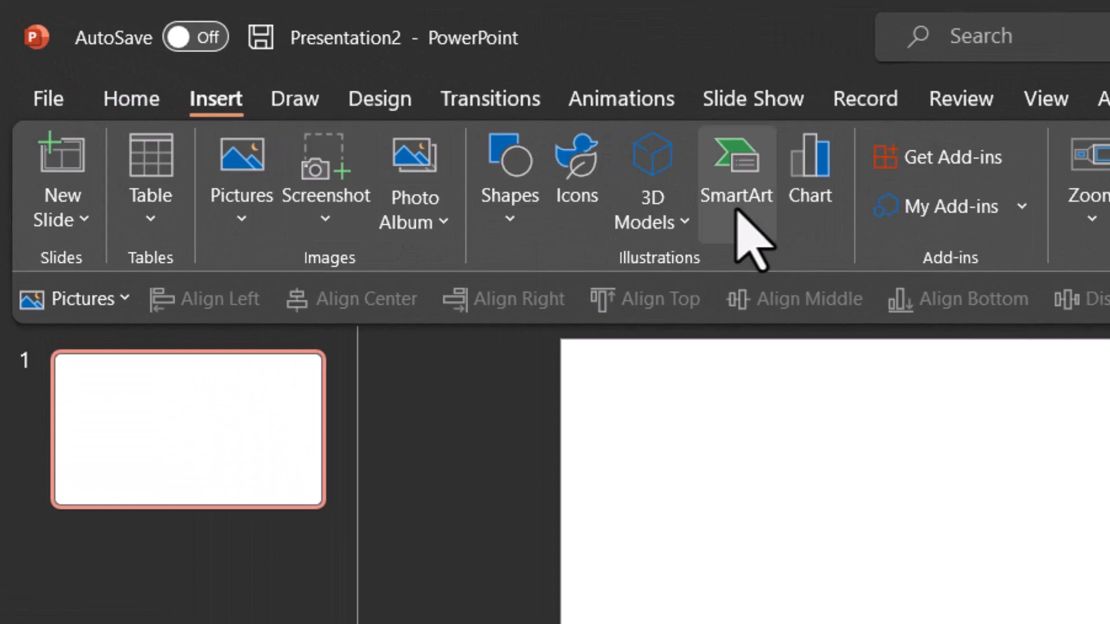
left_click(735, 179)
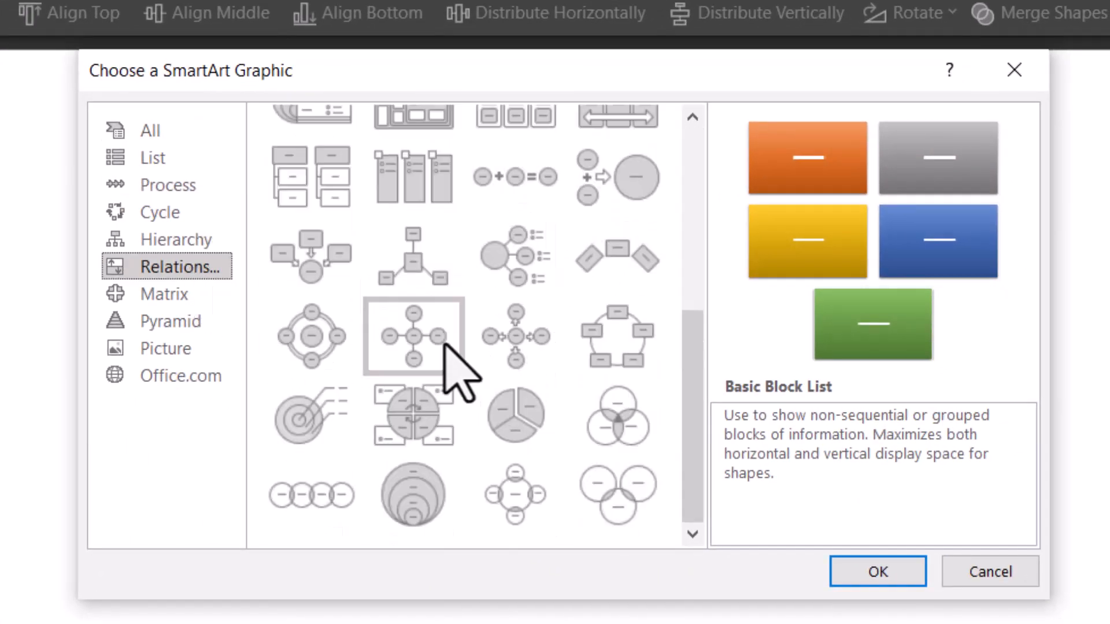
left_click(414, 496)
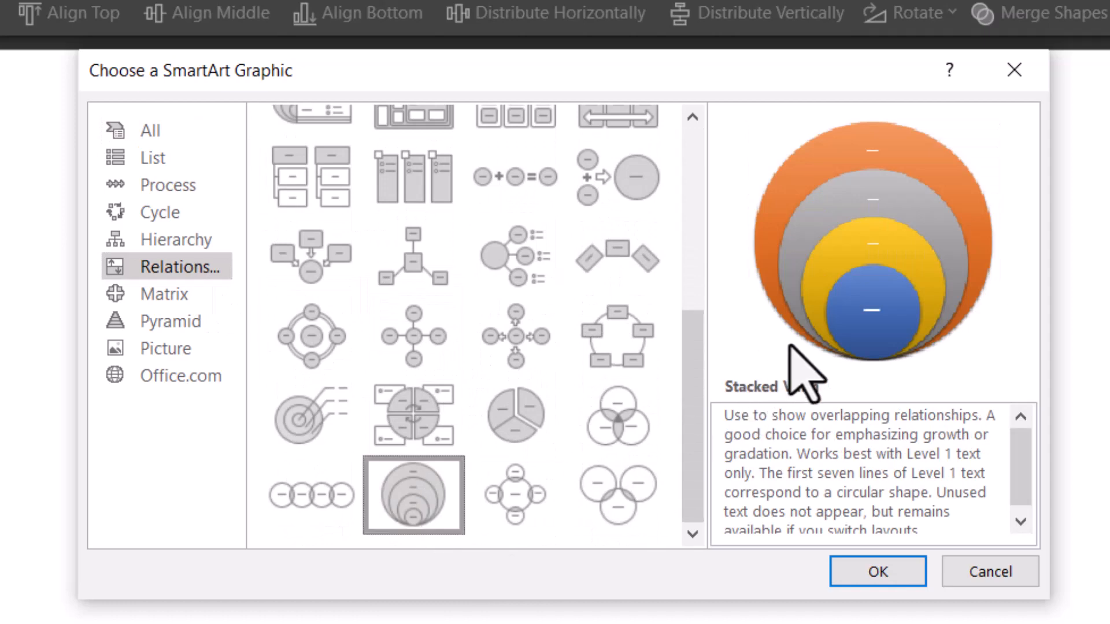
left_click(876, 571)
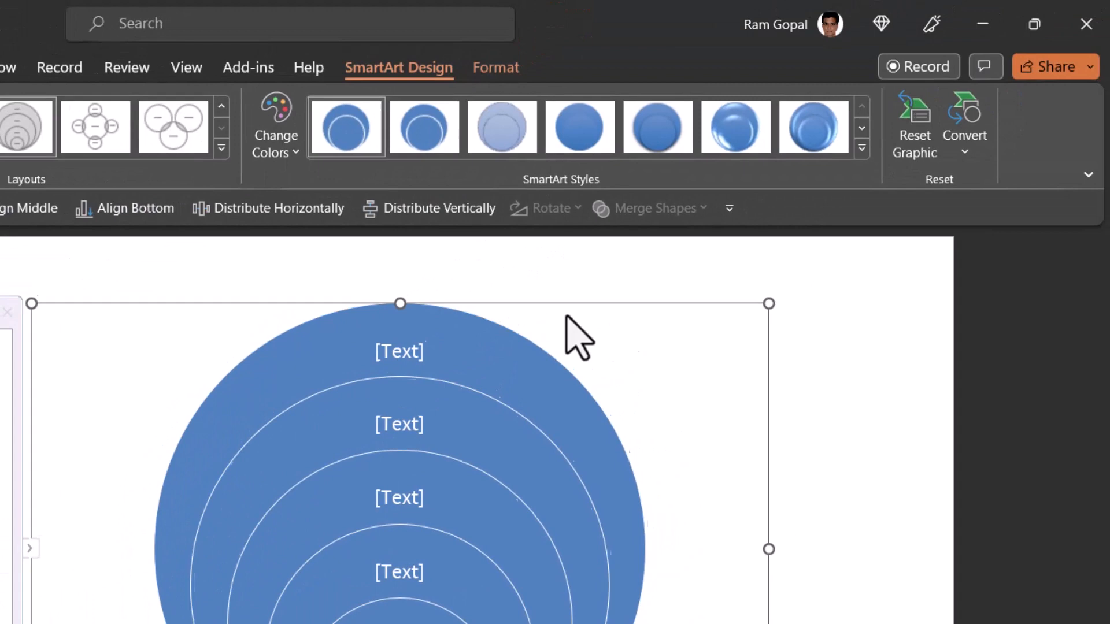
mouse_move(761, 227)
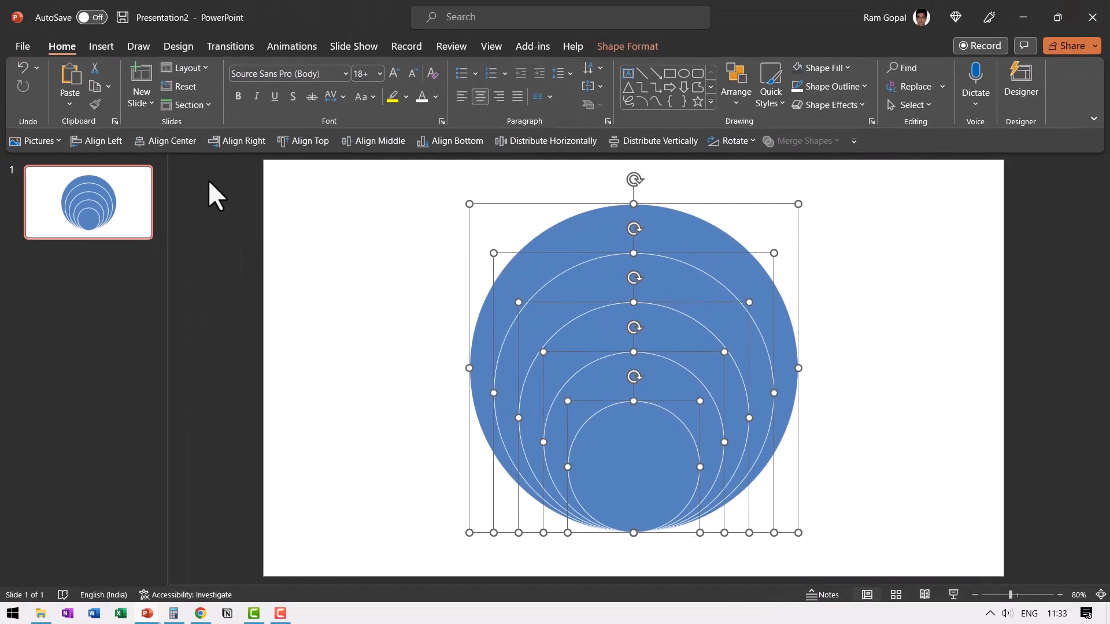
Align the ungrouped circle shapes along their left edges.
left_click(103, 141)
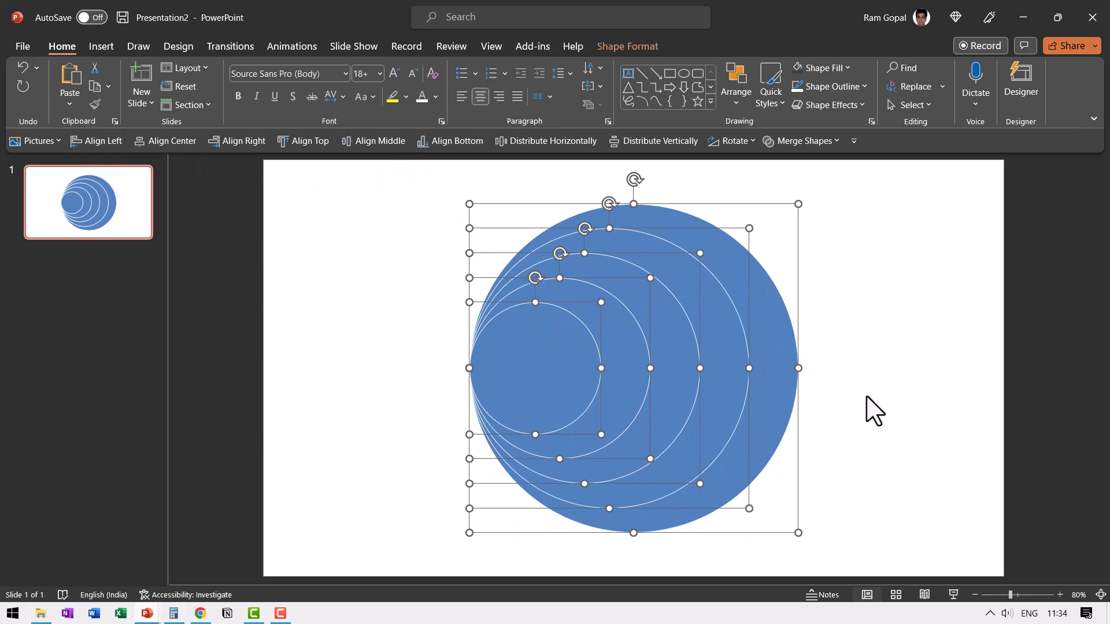
mouse_move(871, 424)
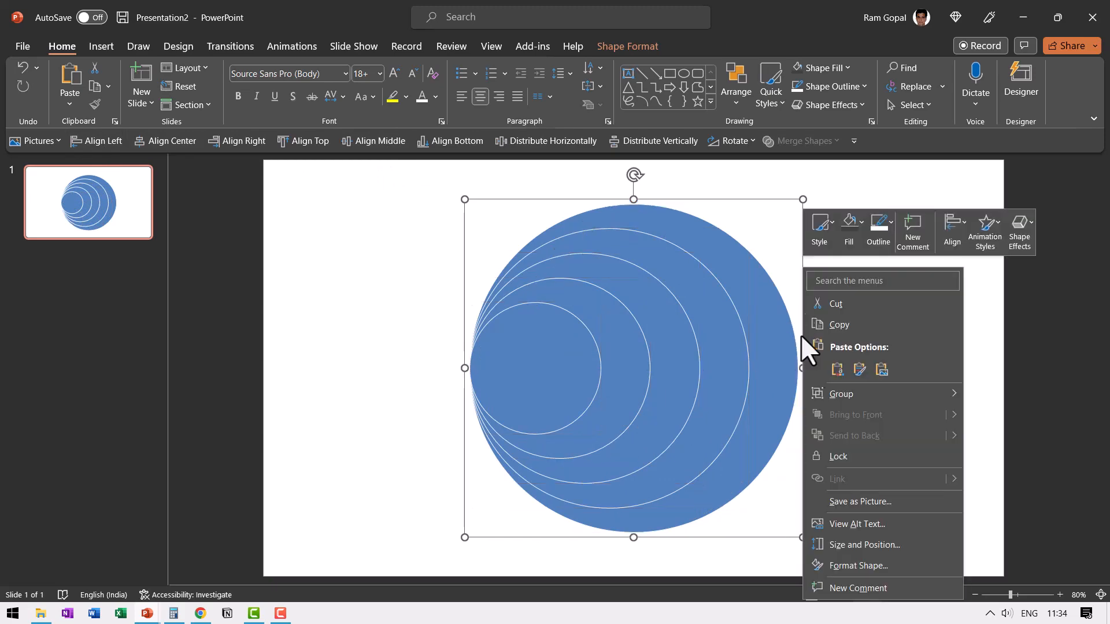
Apply 3-D Rotation preset Axis 1: Top, 50 pt depth and a 6 pt top bevel to the circle group.
left_click(856, 565)
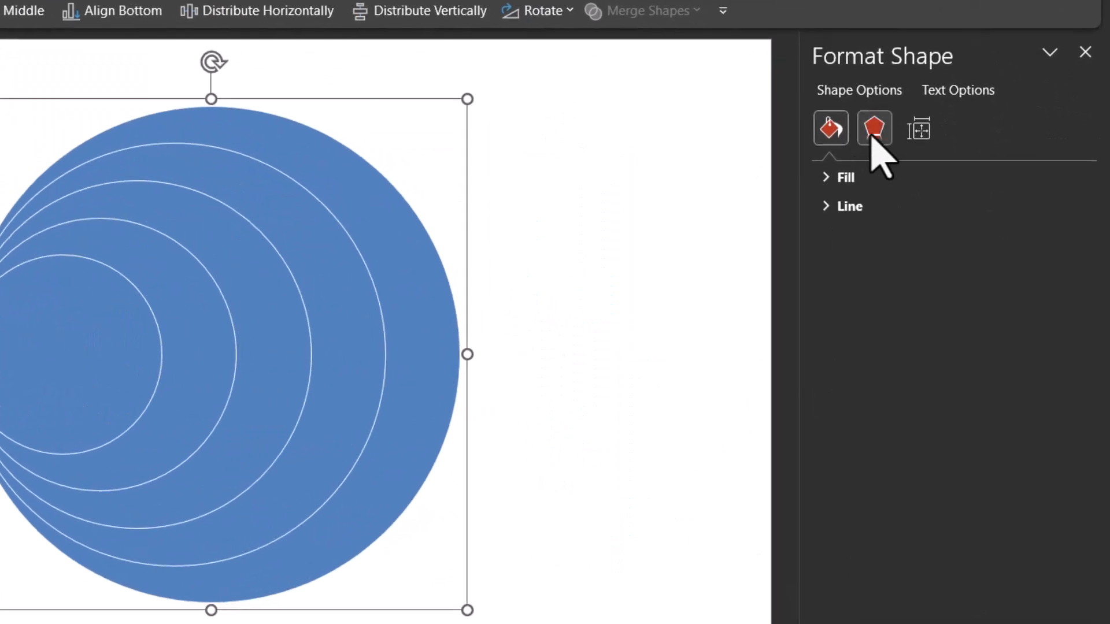
left_click(874, 128)
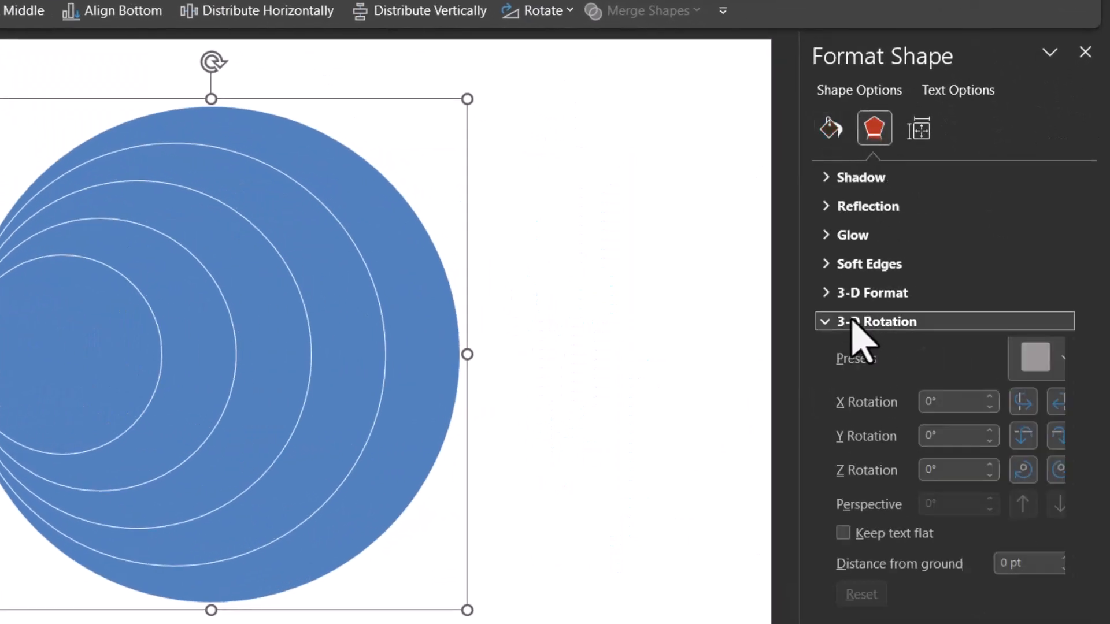
left_click(1033, 358)
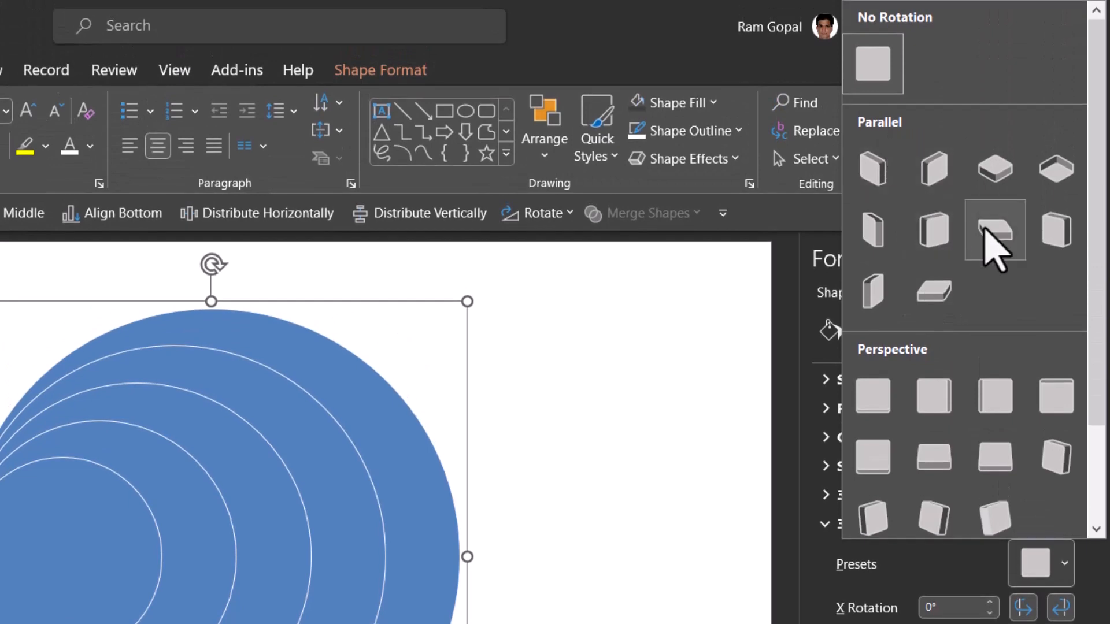
mouse_move(995, 233)
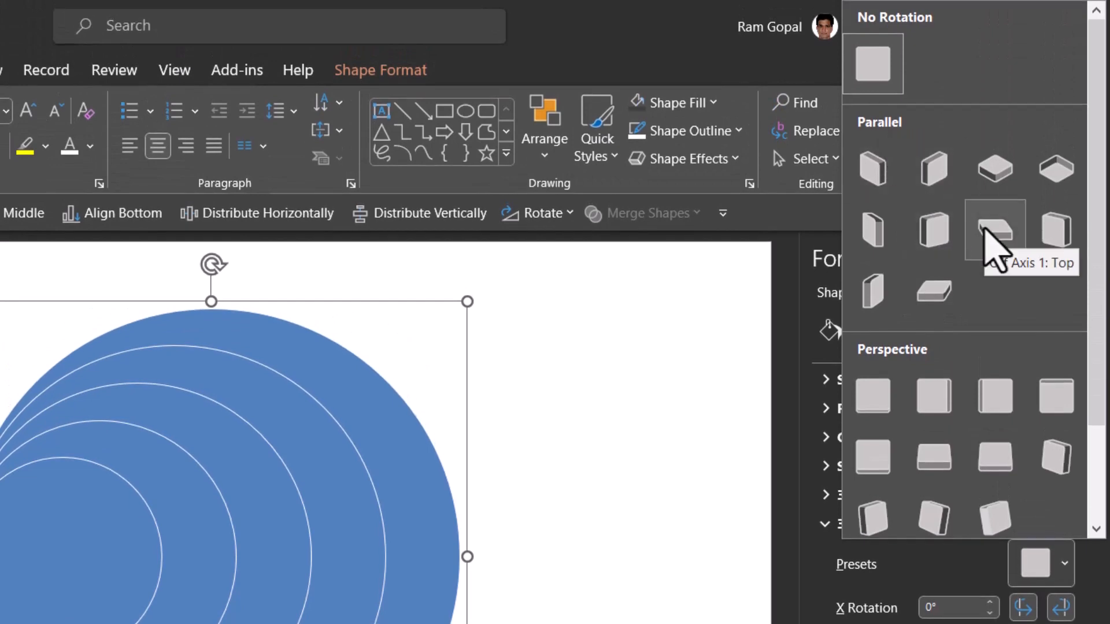
left_click(994, 230)
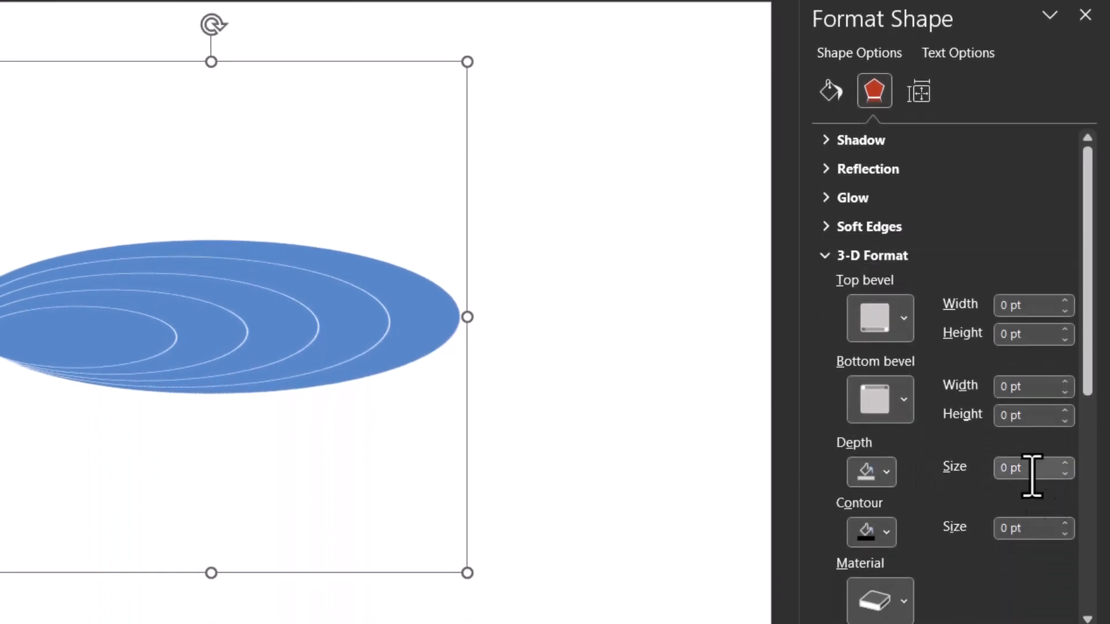
type("50")
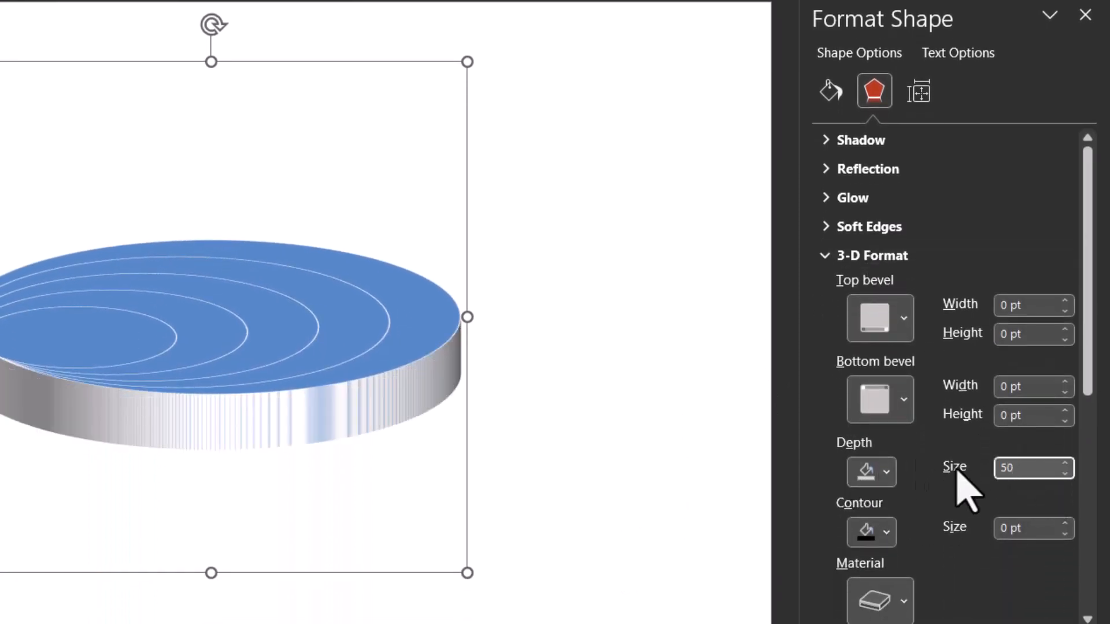
left_click(903, 316)
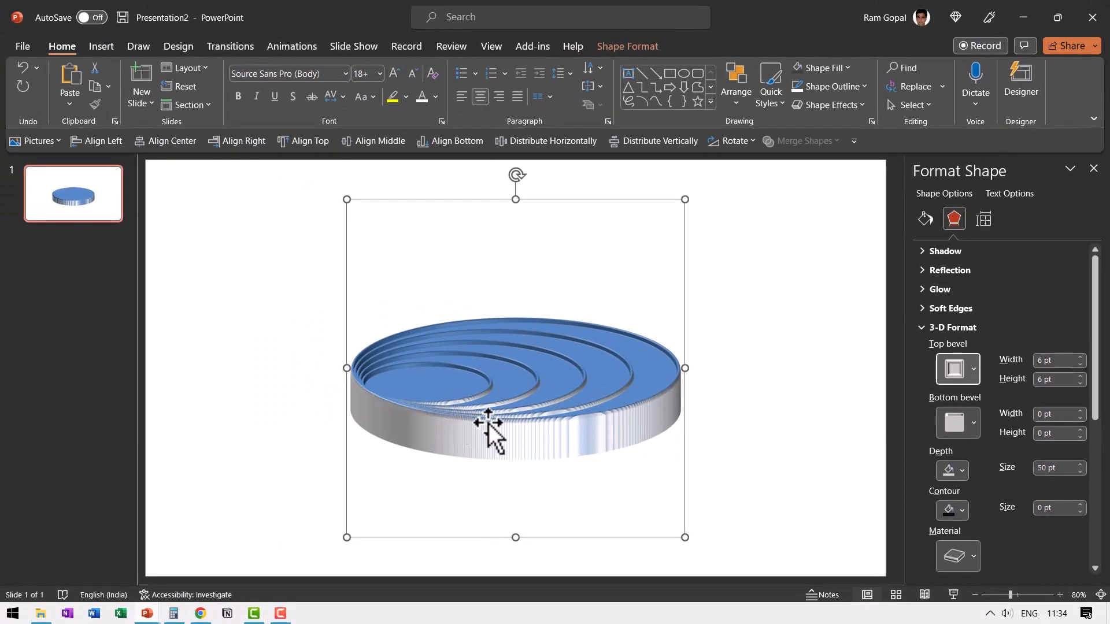
Ungroup the discs and give all of them a solid fill.
left_click(924, 219)
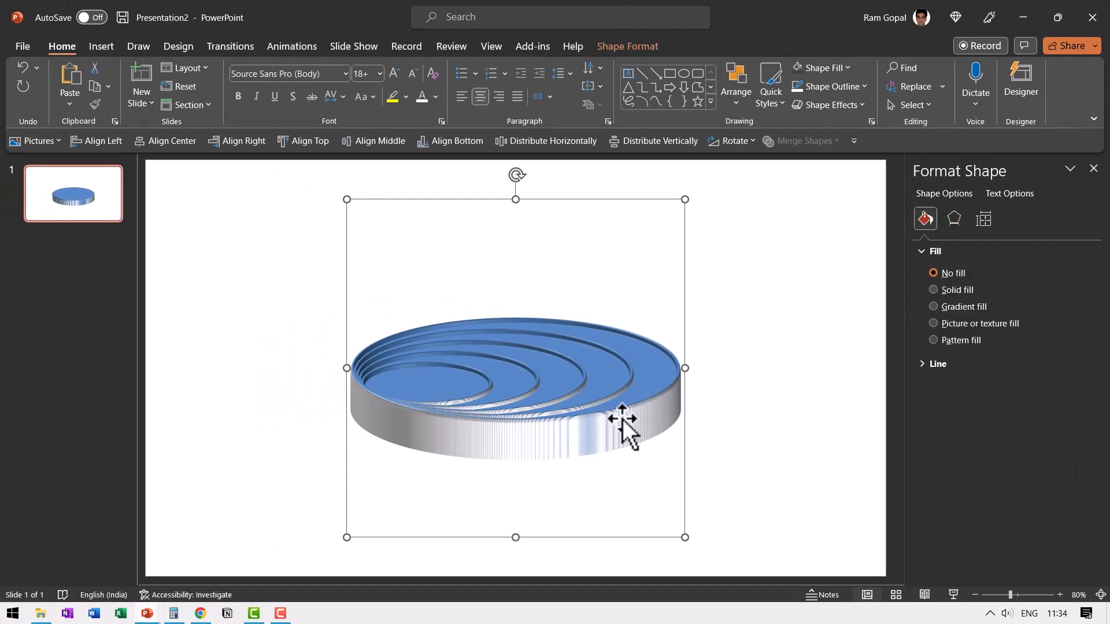
right_click(626, 421)
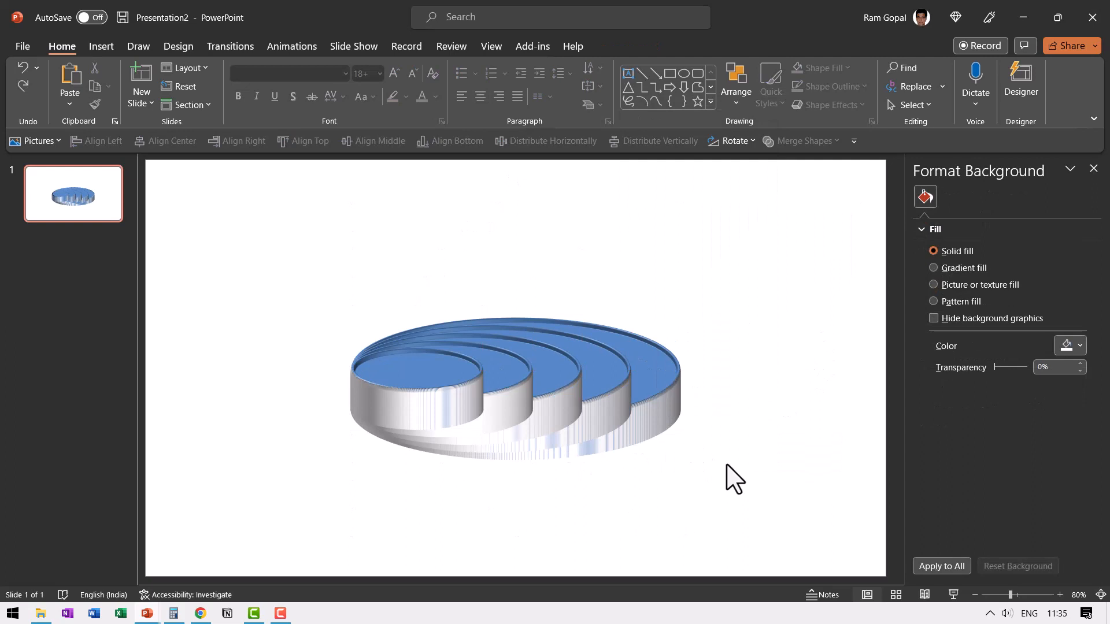
left_click(515, 390)
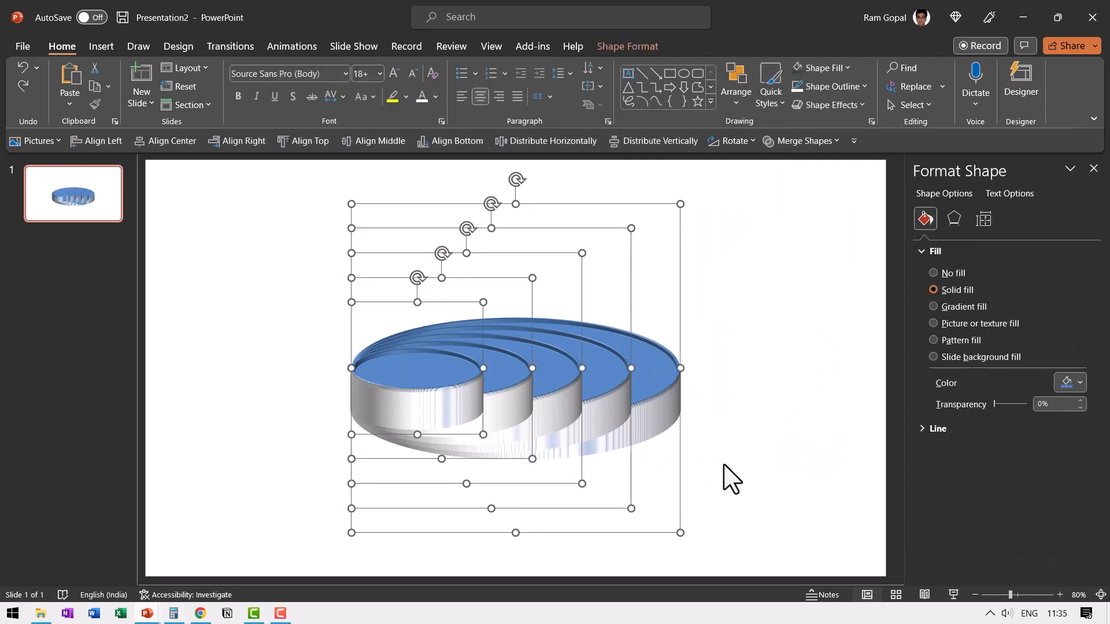
left_click(856, 87)
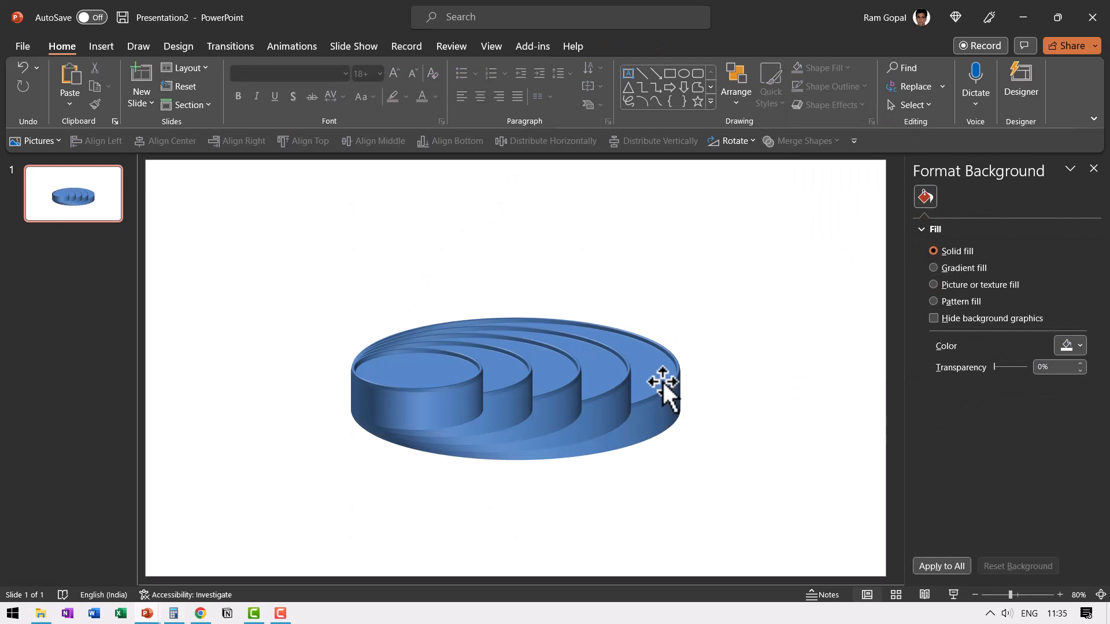
Recolour the discs individually via Shape Fill and select the small blue top disc.
left_click(821, 67)
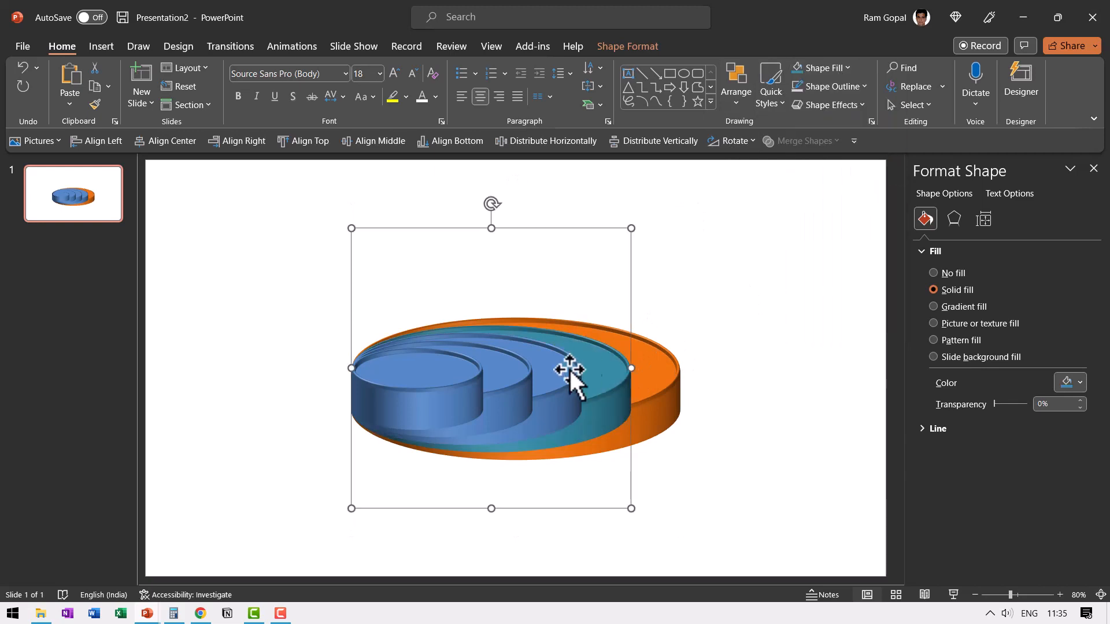
left_click(822, 67)
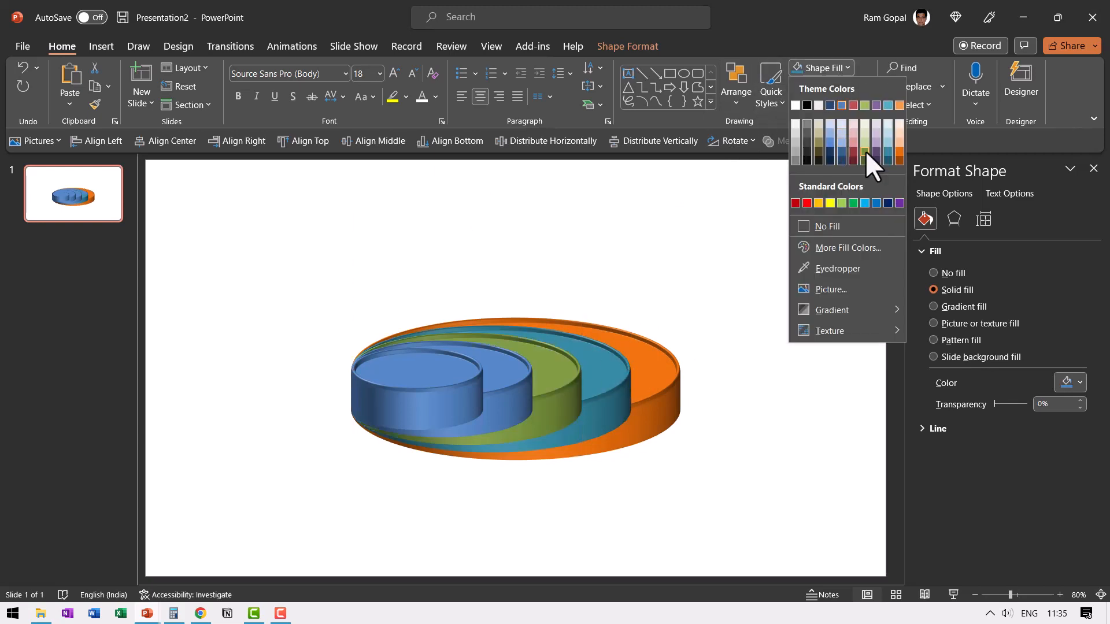
left_click(877, 150)
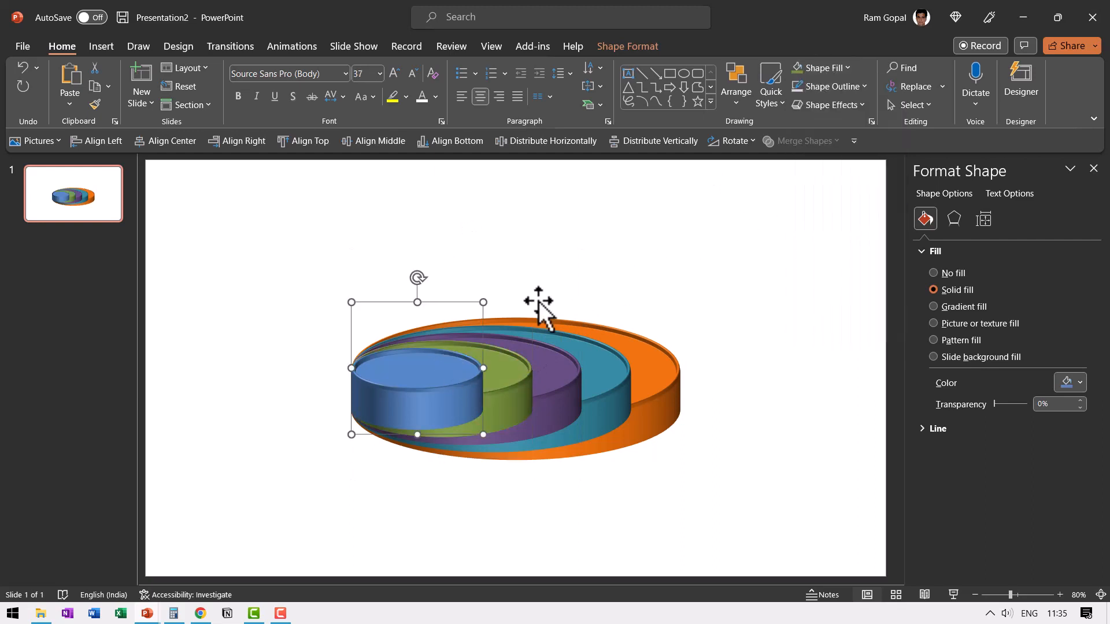
left_click(820, 67)
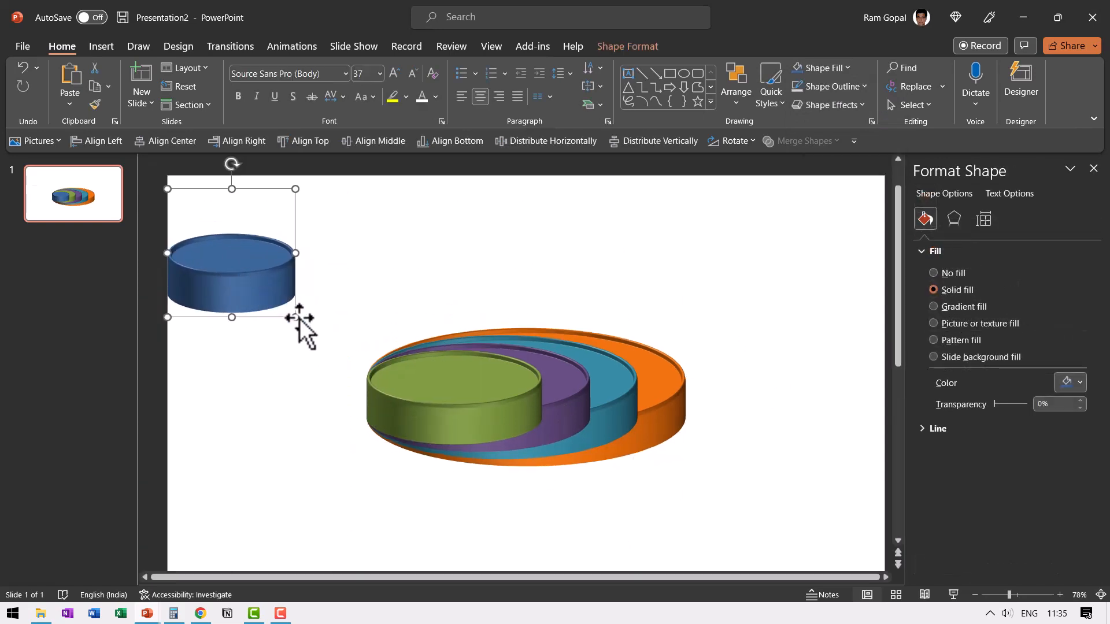
mouse_move(247, 297)
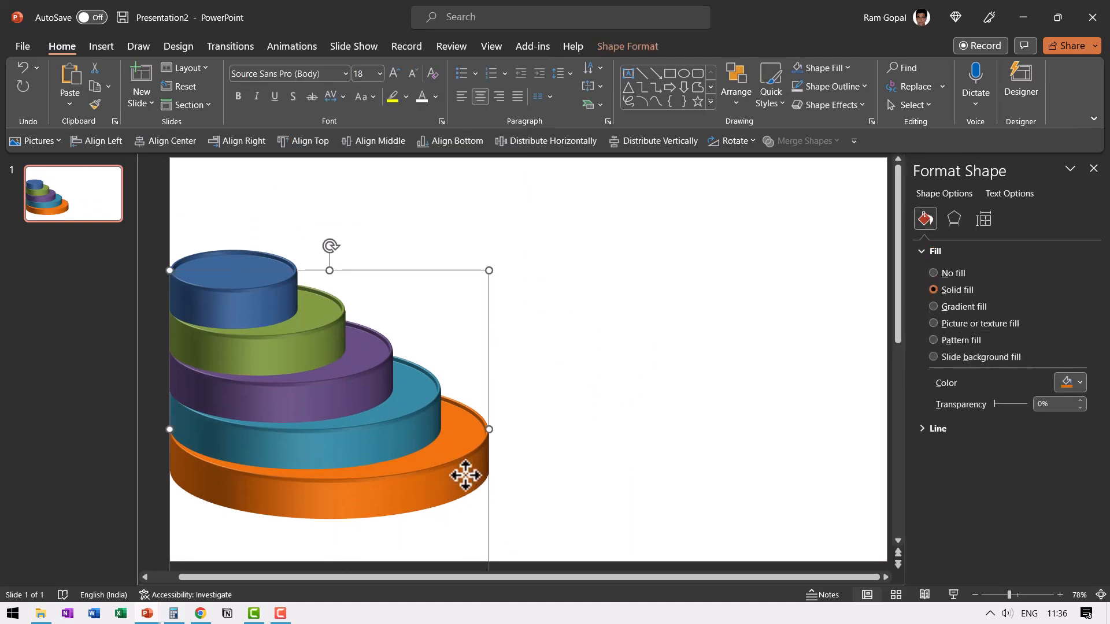
mouse_move(968, 262)
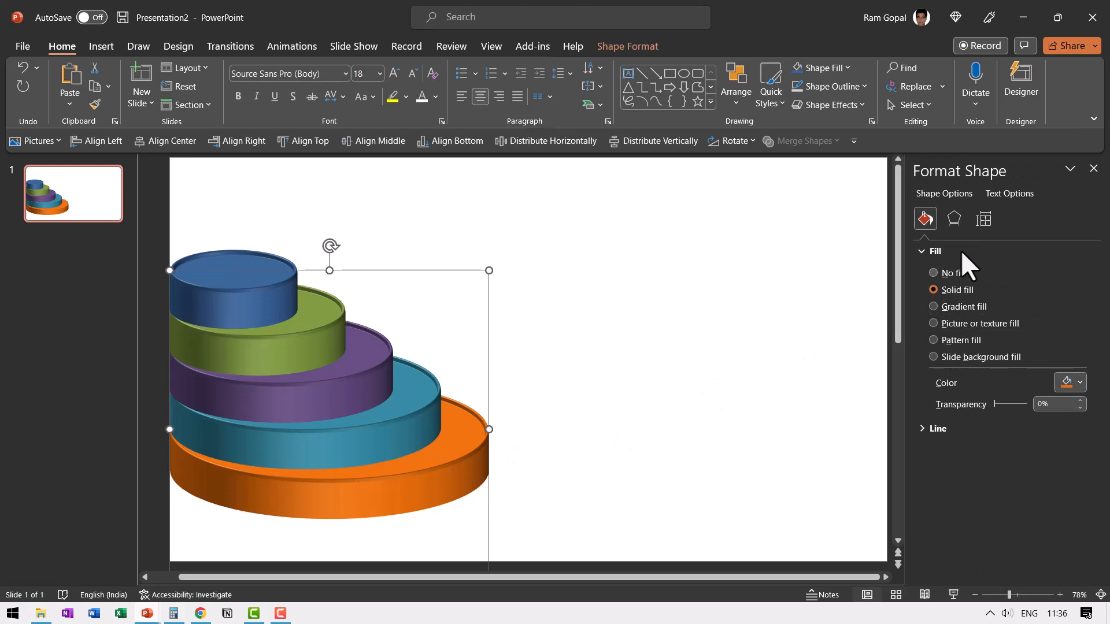
Give the orange base disc an Outer Offset: Center shadow sized 106%.
left_click(954, 218)
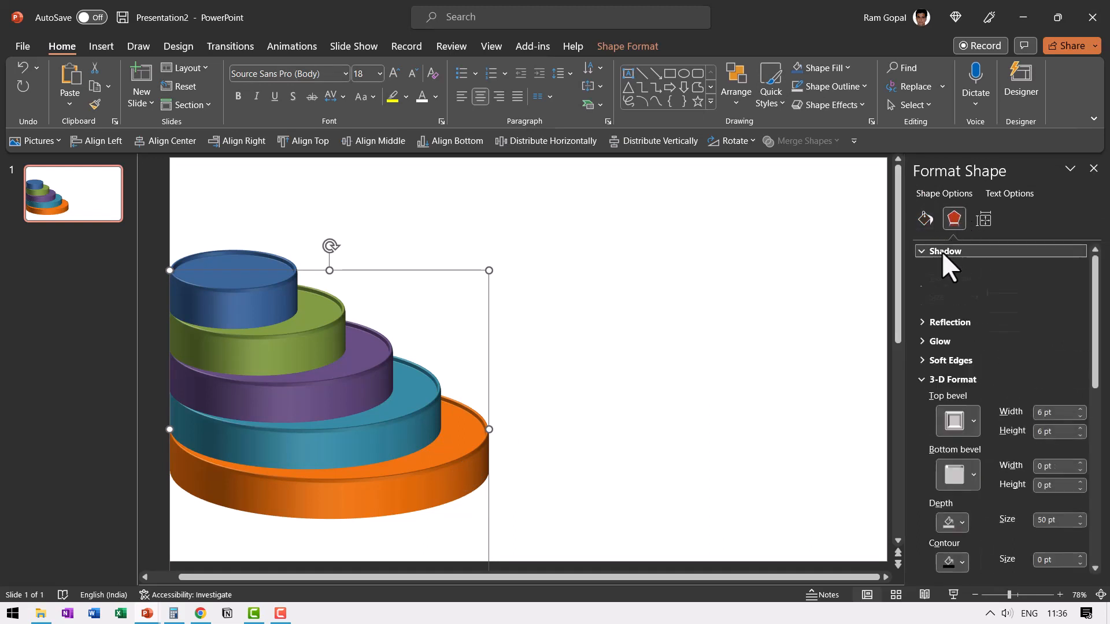
left_click(1069, 271)
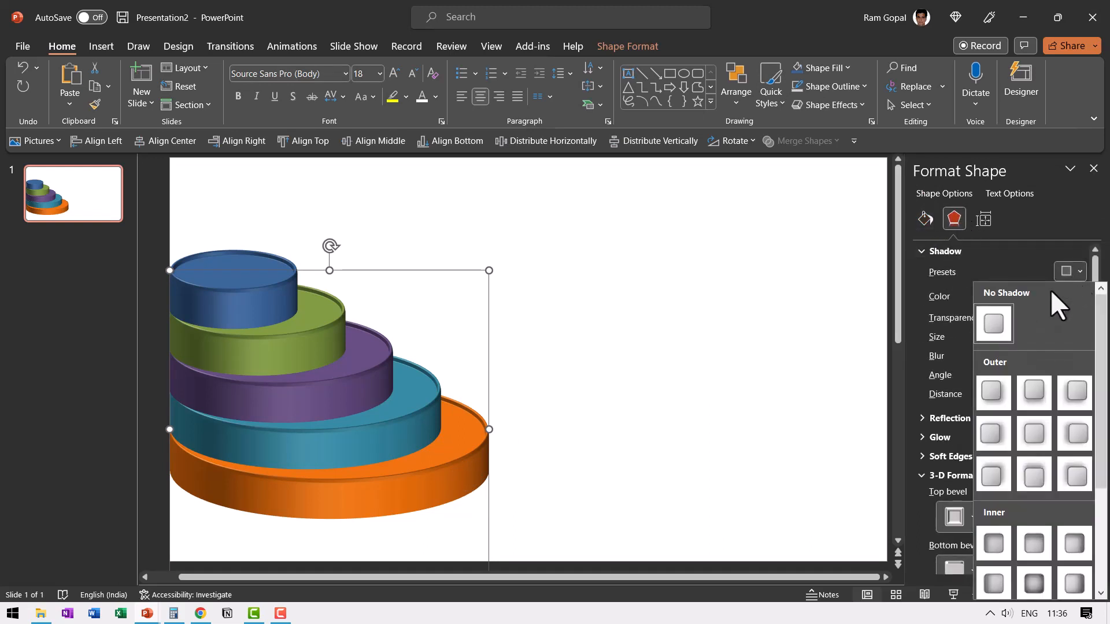
mouse_move(1033, 433)
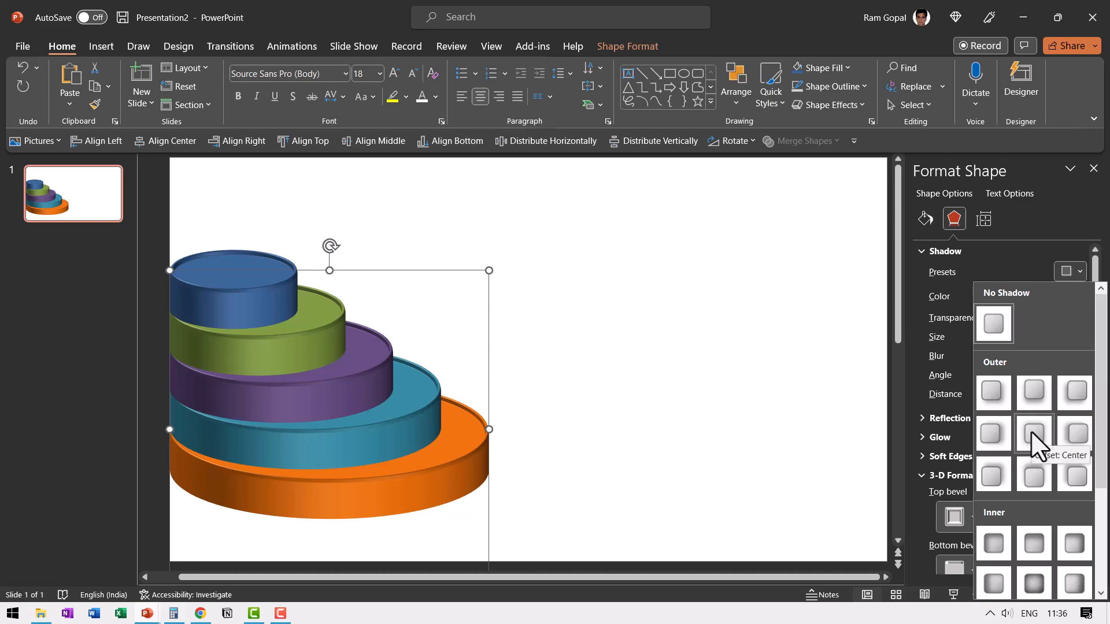
left_click(1032, 435)
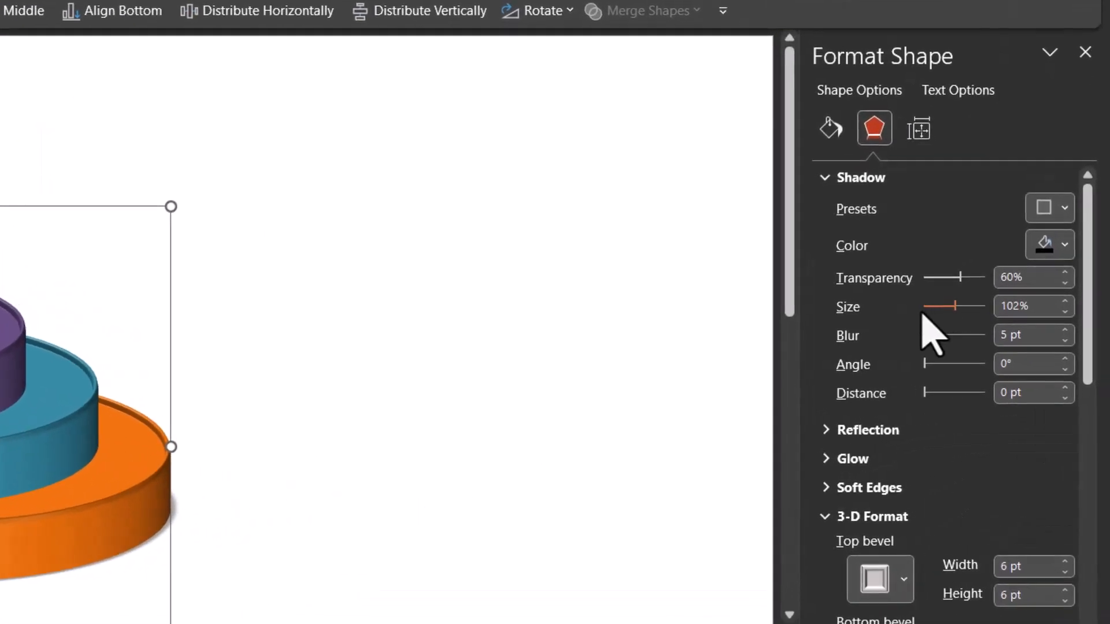
left_click(1064, 300)
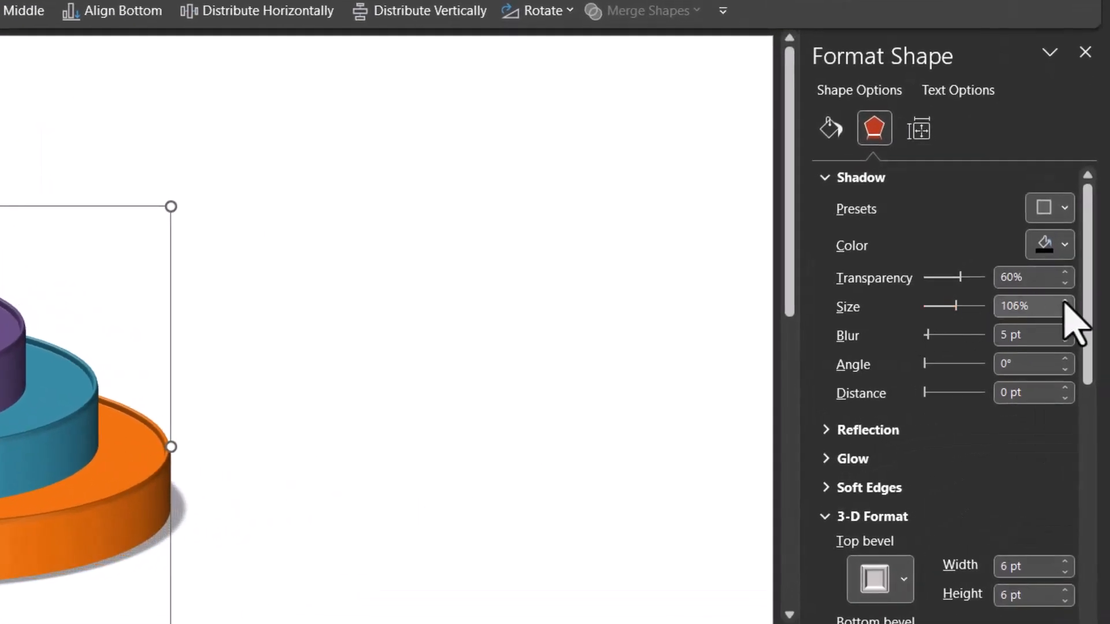
left_click(347, 544)
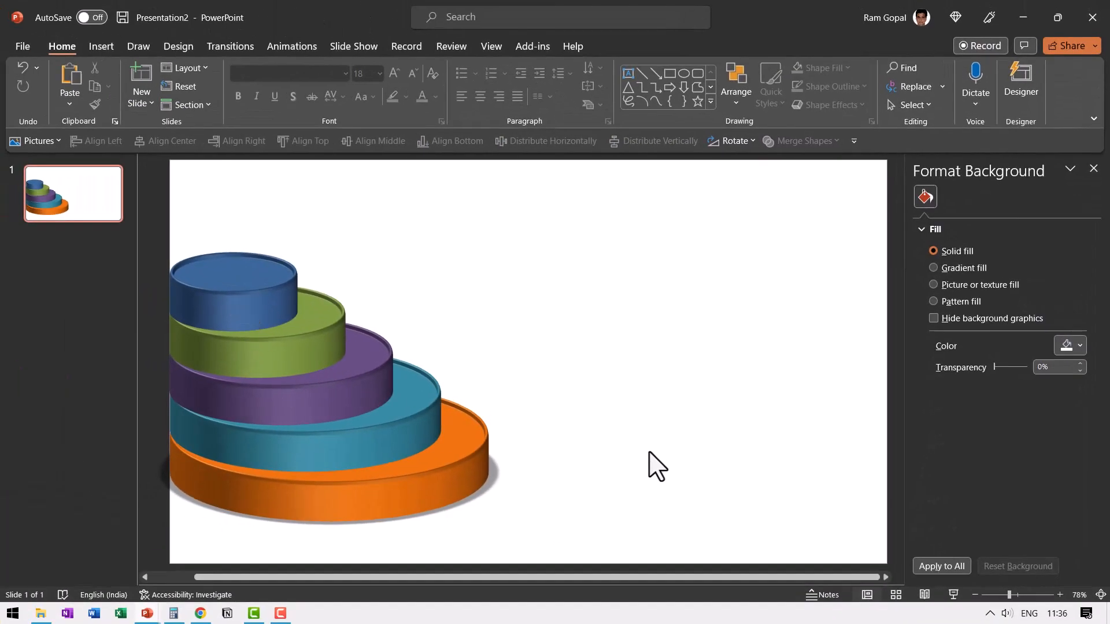
mouse_move(529, 503)
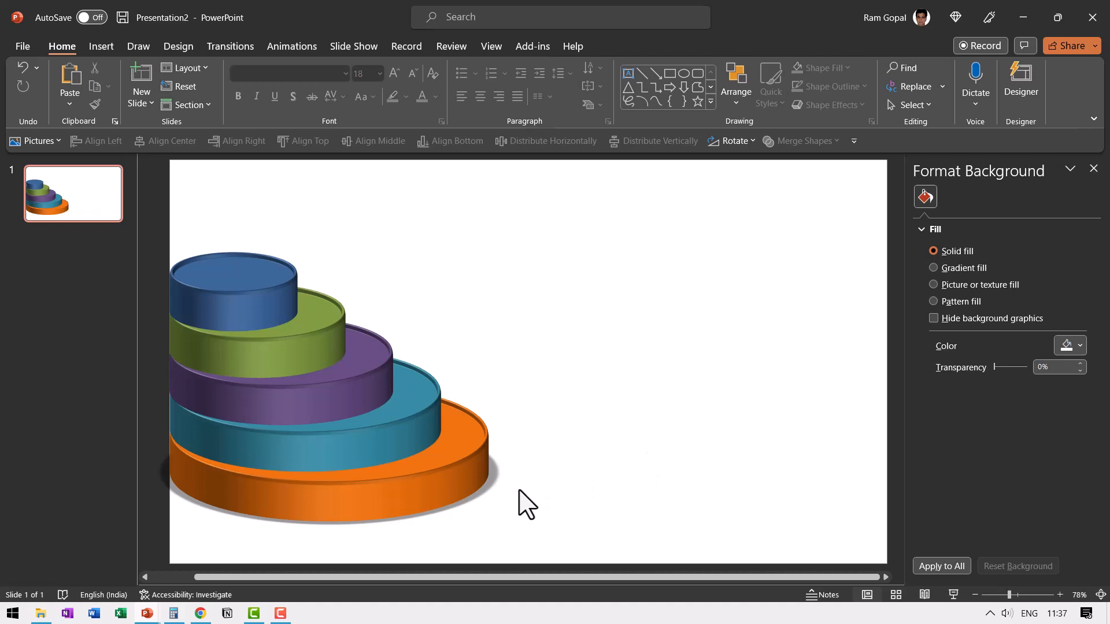
mouse_move(430, 393)
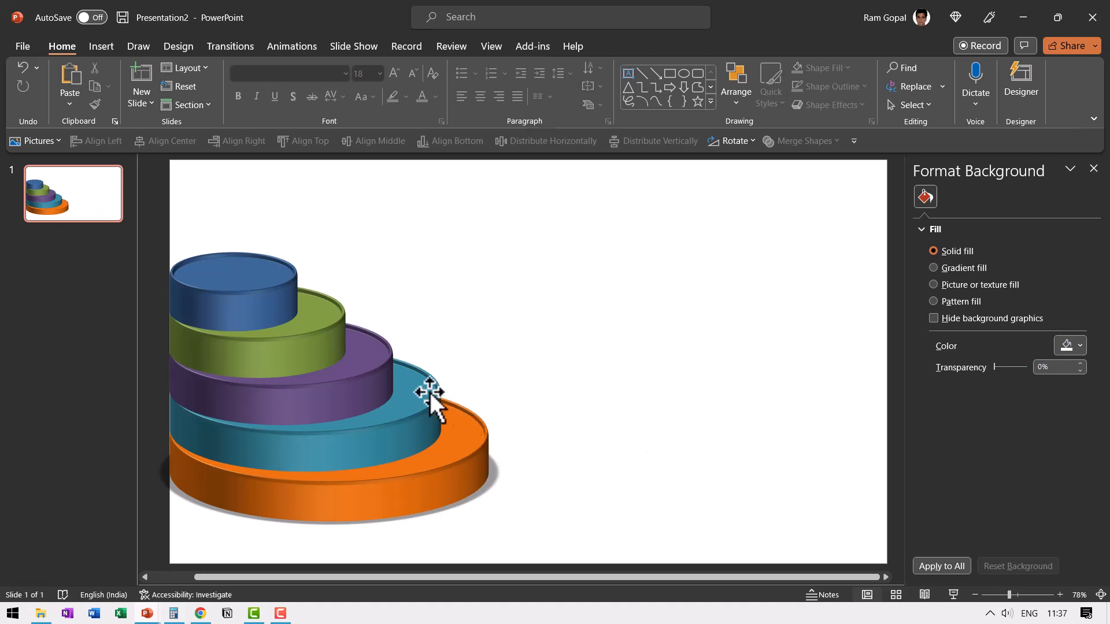
mouse_move(700, 99)
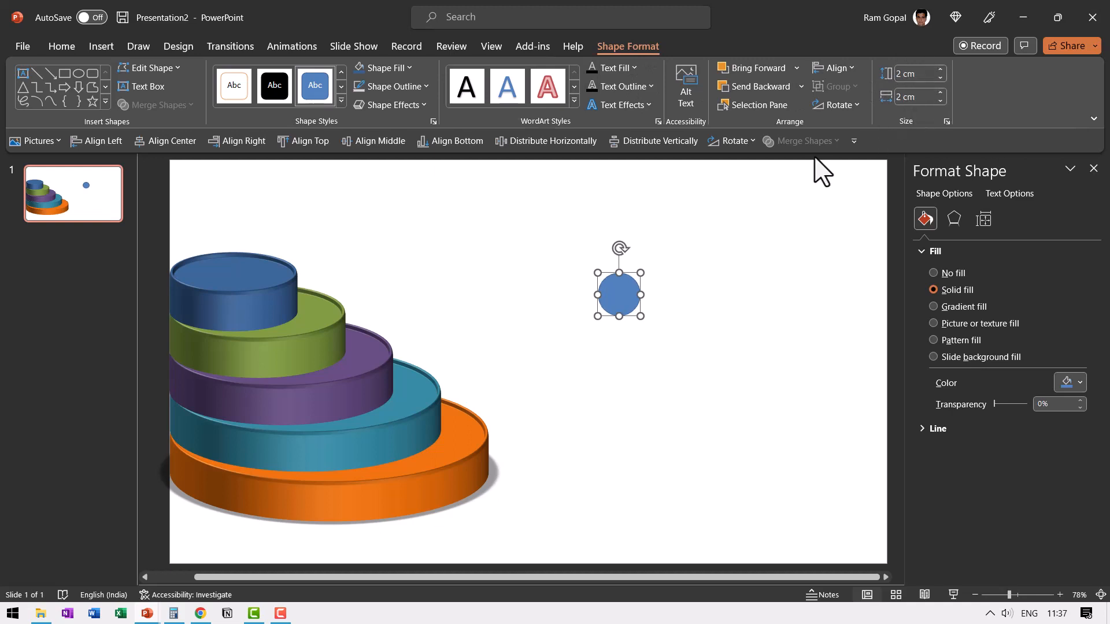
mouse_move(625, 304)
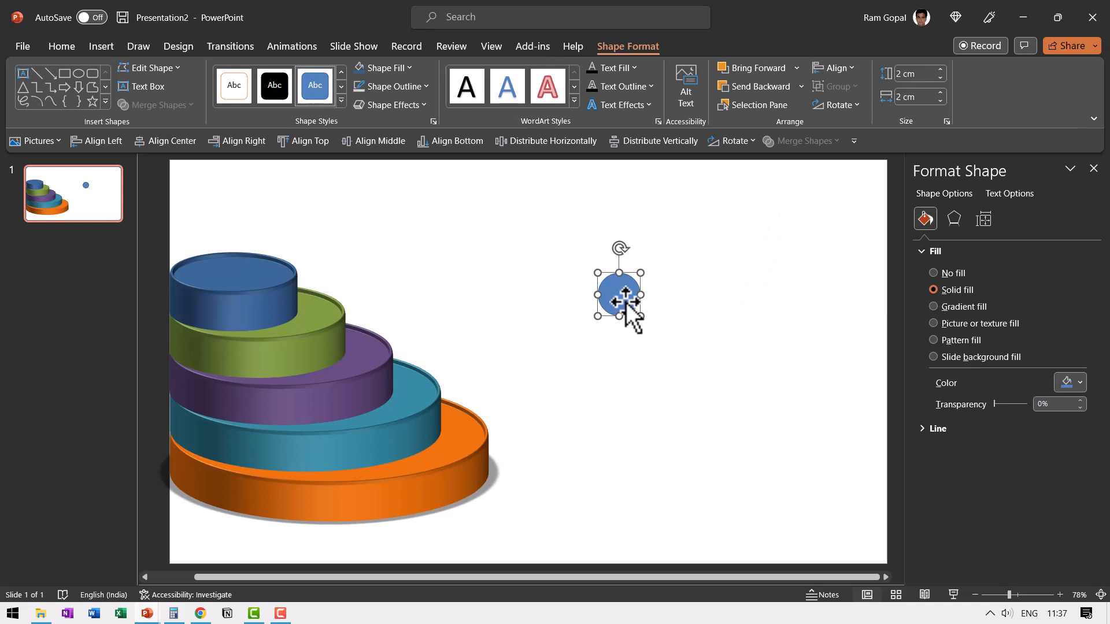
mouse_move(629, 314)
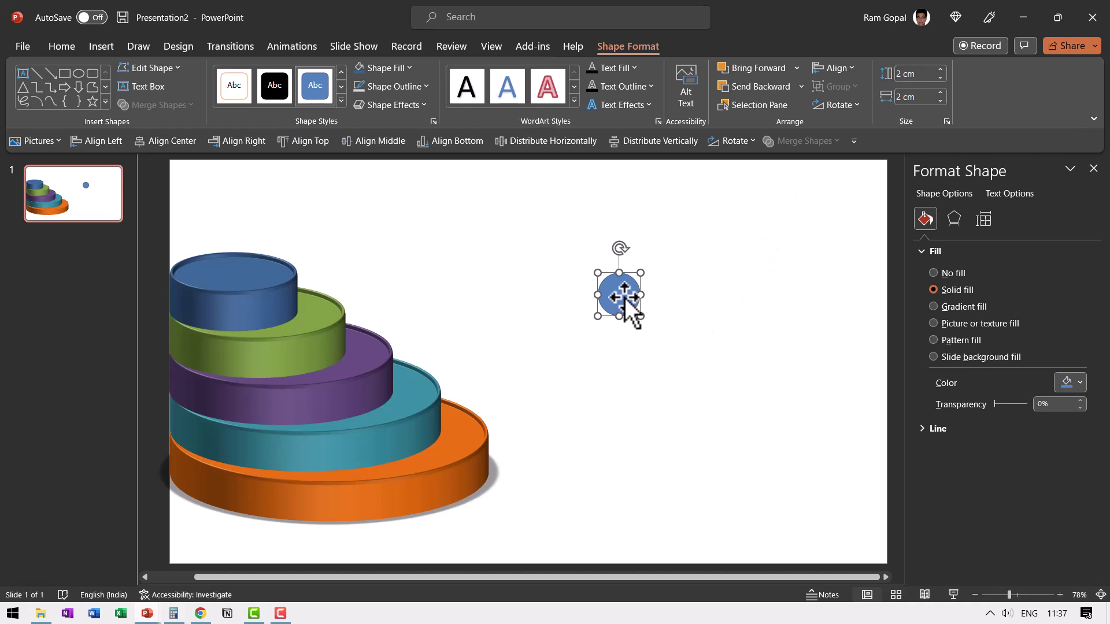
mouse_move(929, 119)
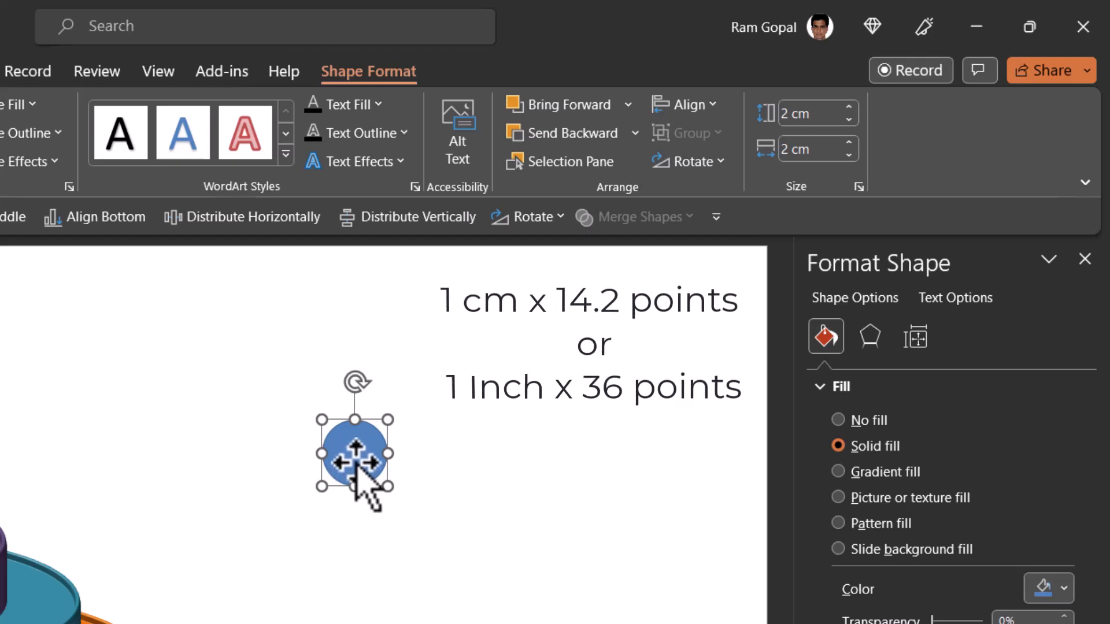
Set Circle top and bottom bevels of 28.4 pt on the blue circle to form a sphere.
left_click(870, 336)
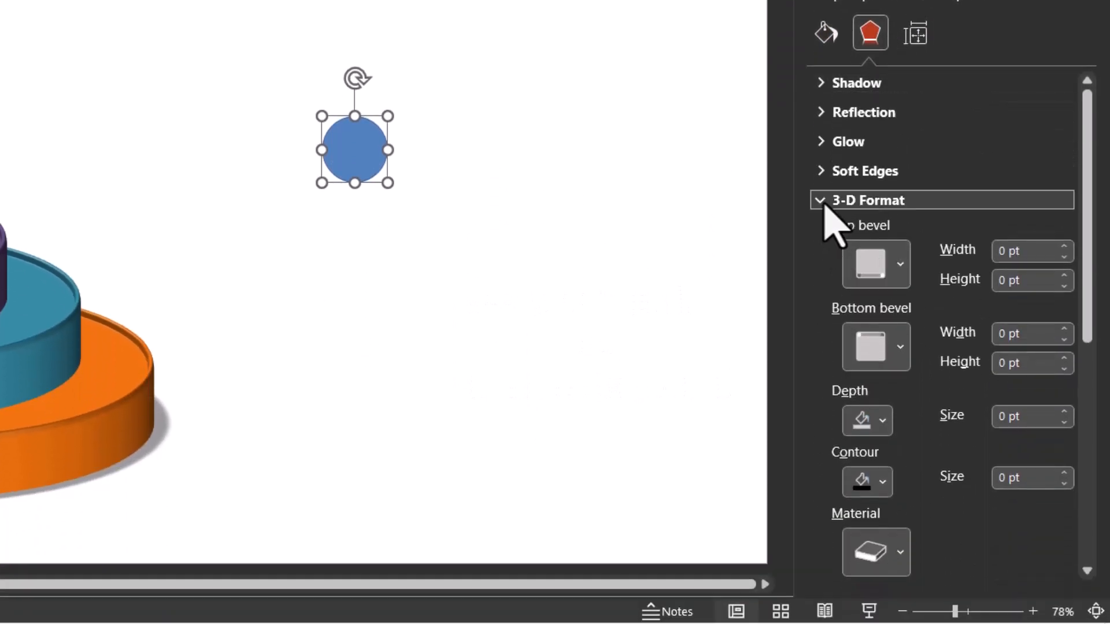
left_click(875, 263)
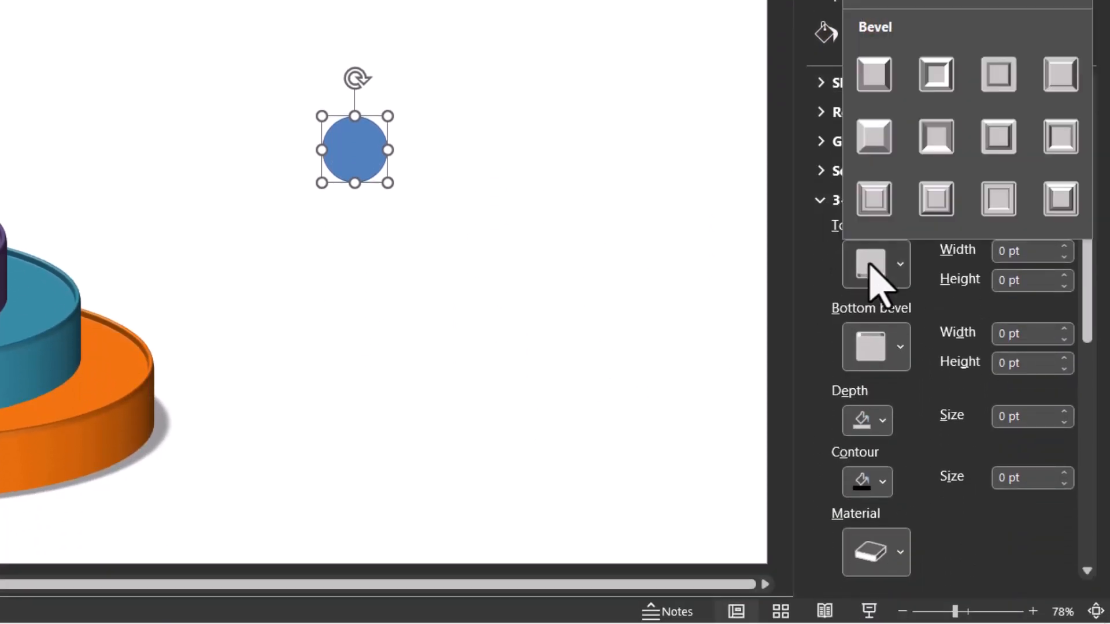
mouse_move(874, 74)
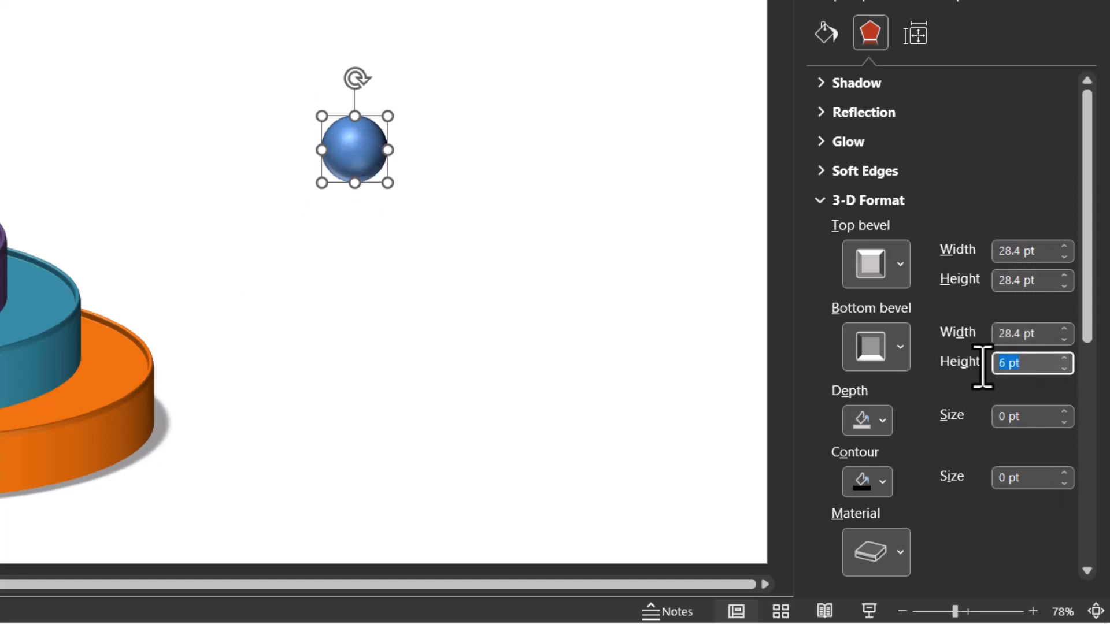
type("28.4")
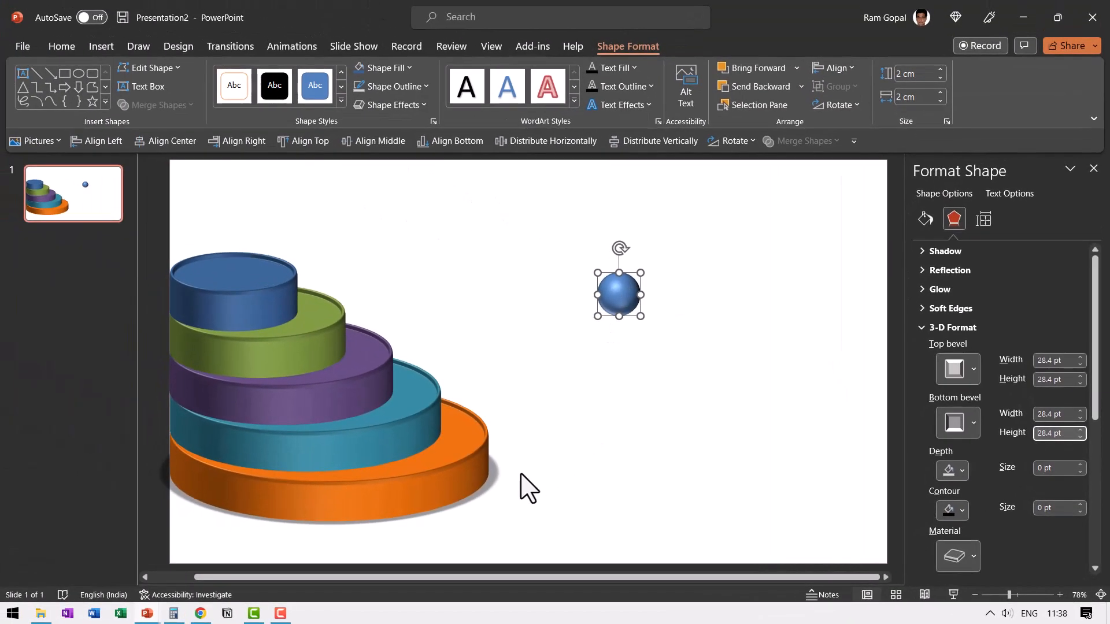
mouse_move(570, 447)
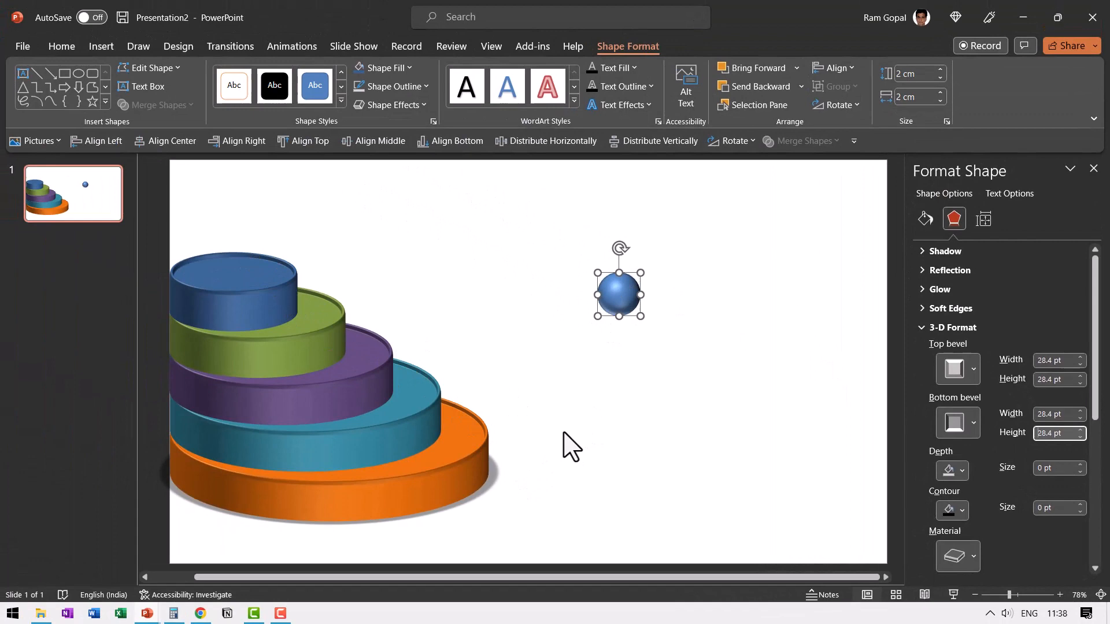
Fill the sphere with standard Red, ready for animating.
left_click(381, 67)
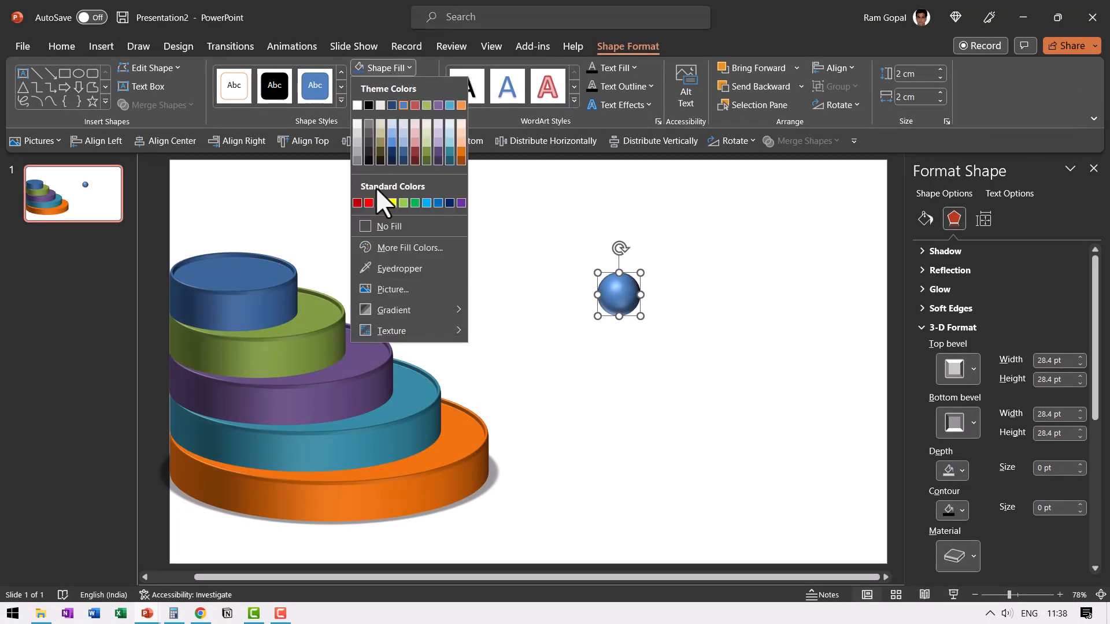
left_click(368, 203)
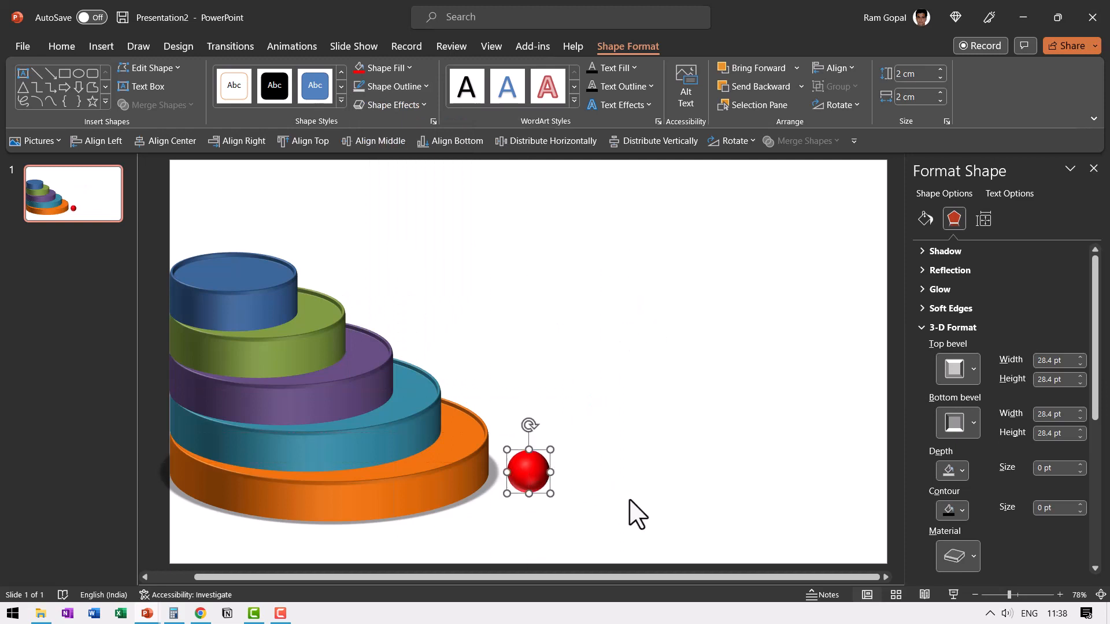
left_click(291, 46)
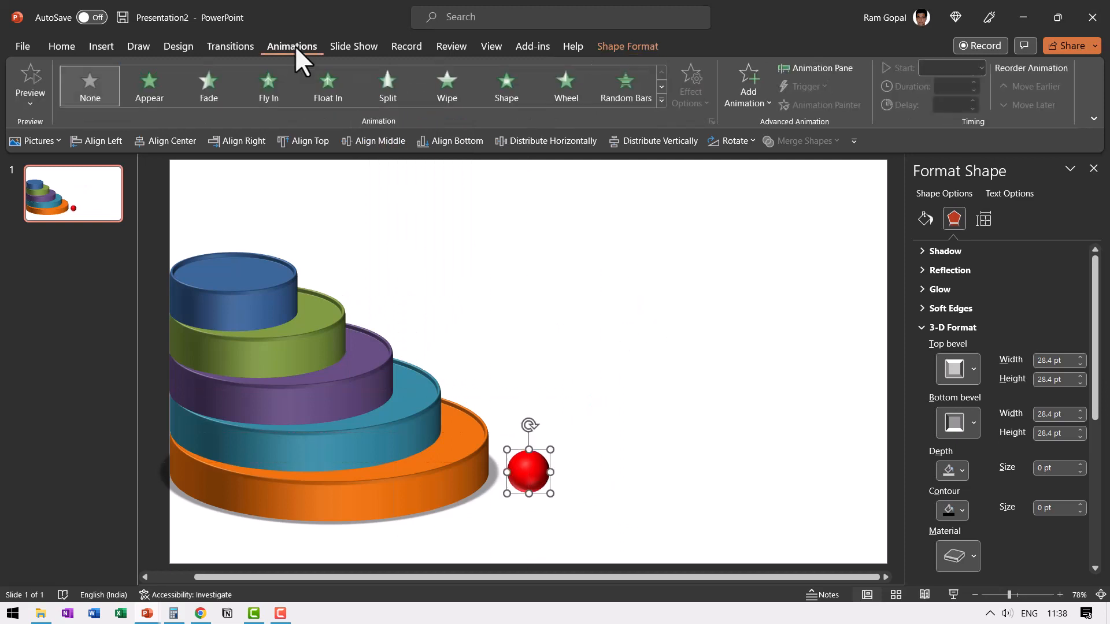
Show the Animation Pane and apply a Turns motion path to the red ball.
left_click(814, 68)
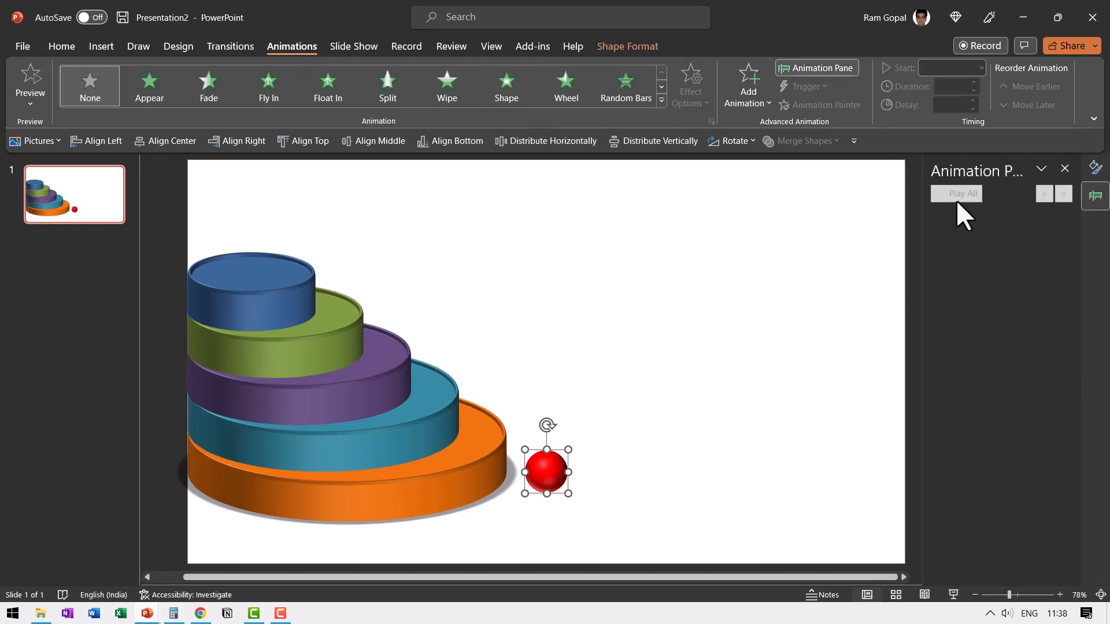
mouse_move(647, 211)
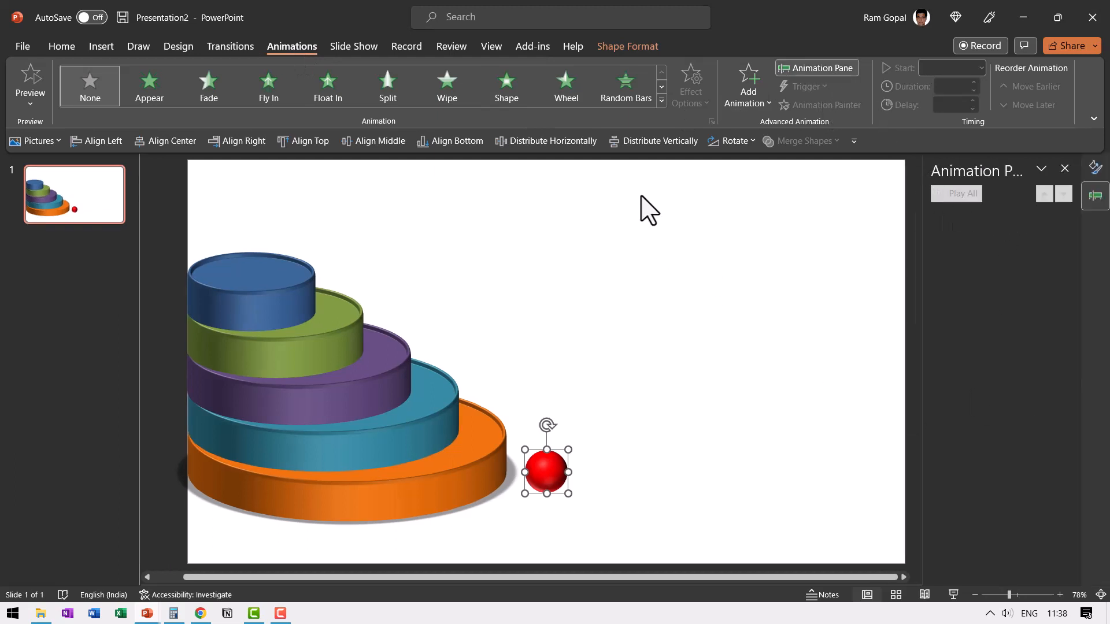
left_click(660, 113)
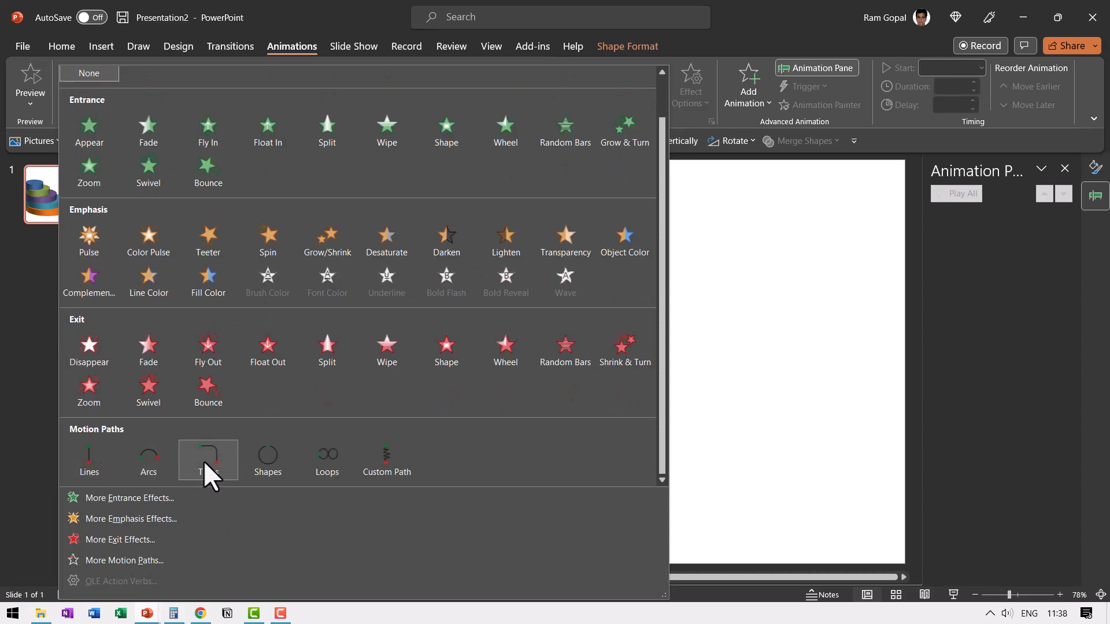
left_click(207, 456)
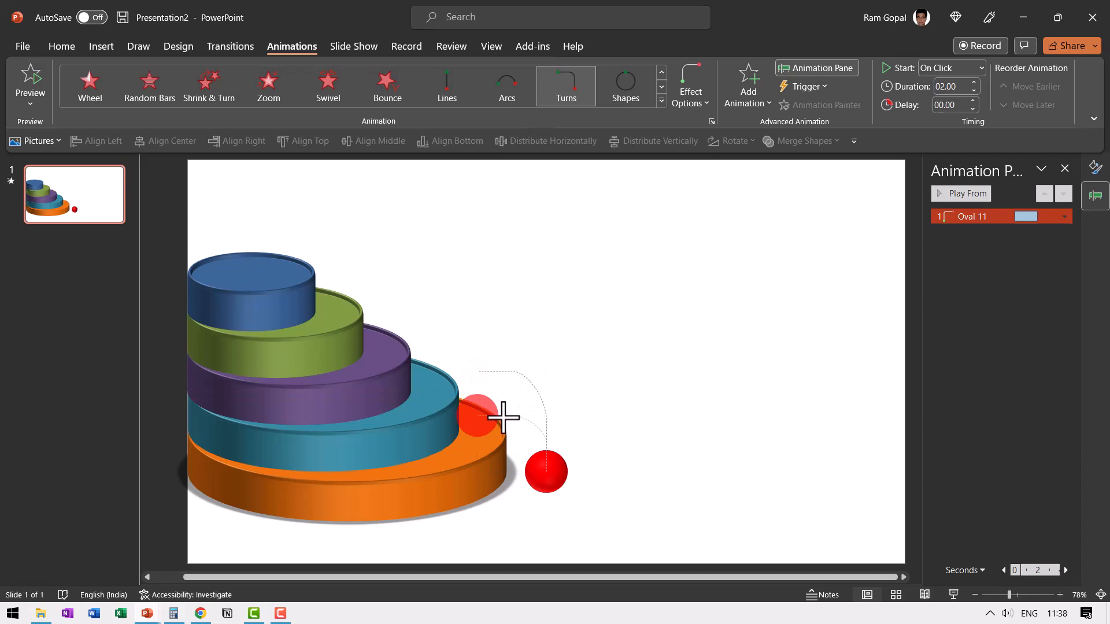
Adjust the ball's path onto the orange disc and set its duration to 01.00.
left_click(478, 418)
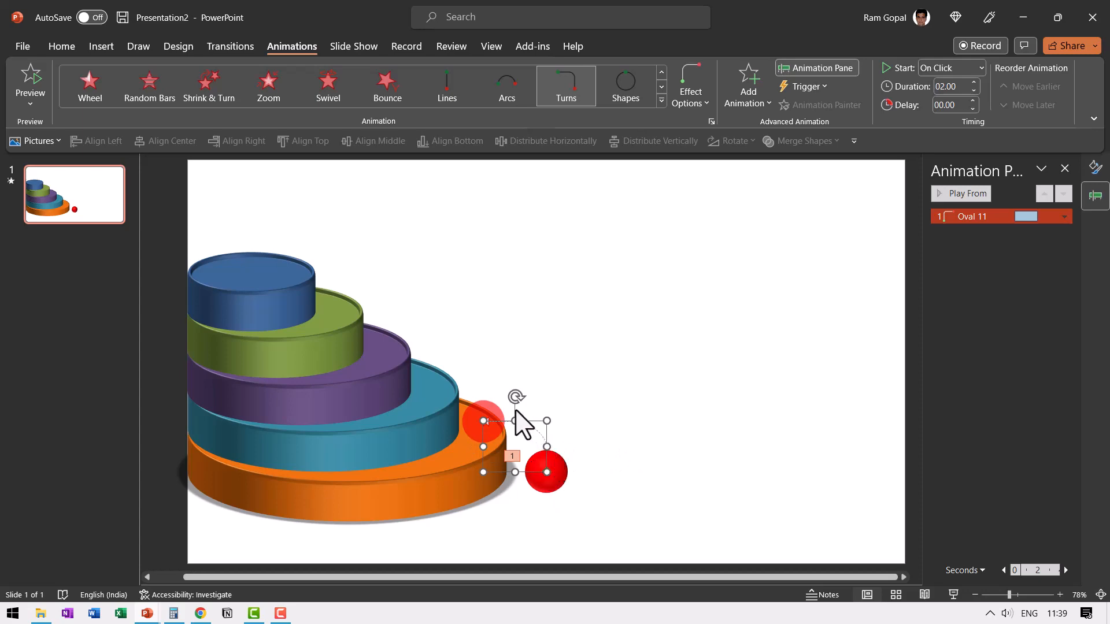
mouse_move(983, 131)
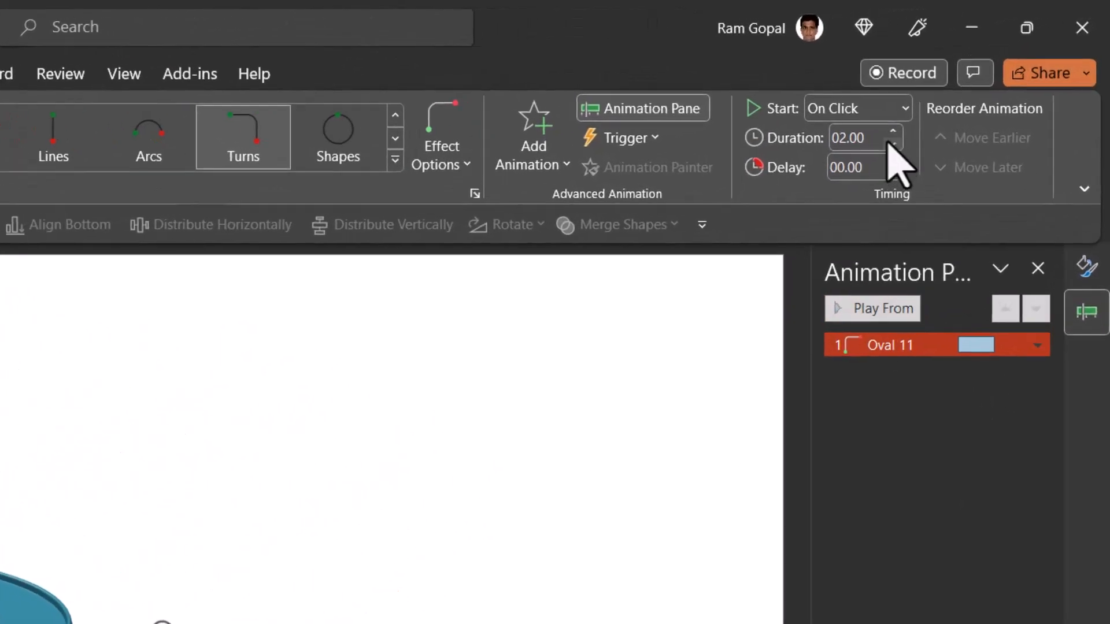
left_click(892, 145)
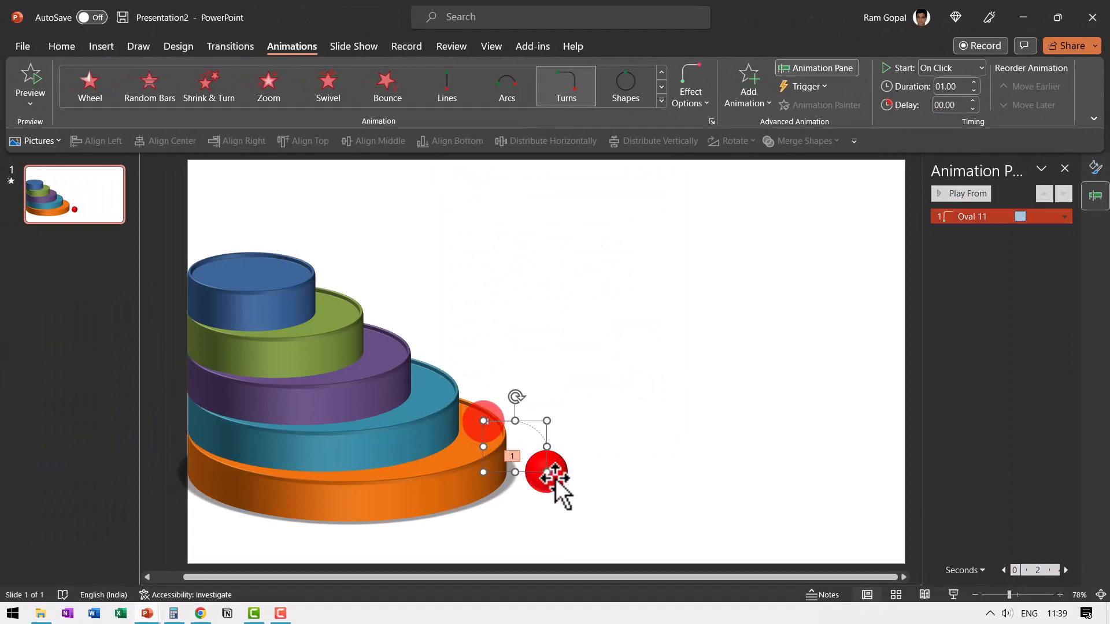
left_click(687, 462)
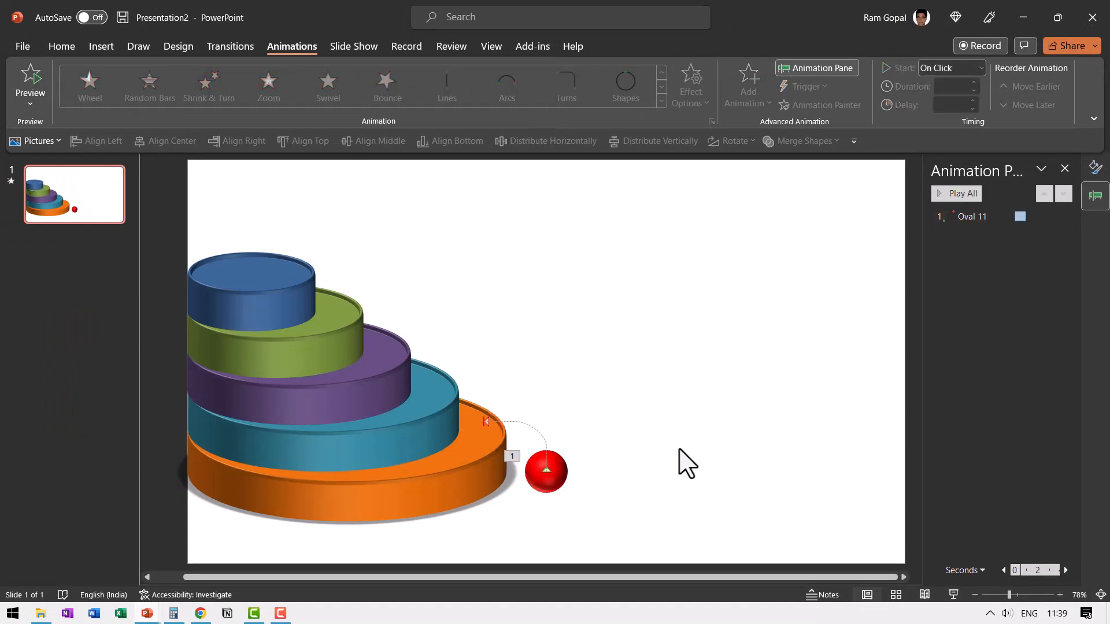
mouse_move(600, 559)
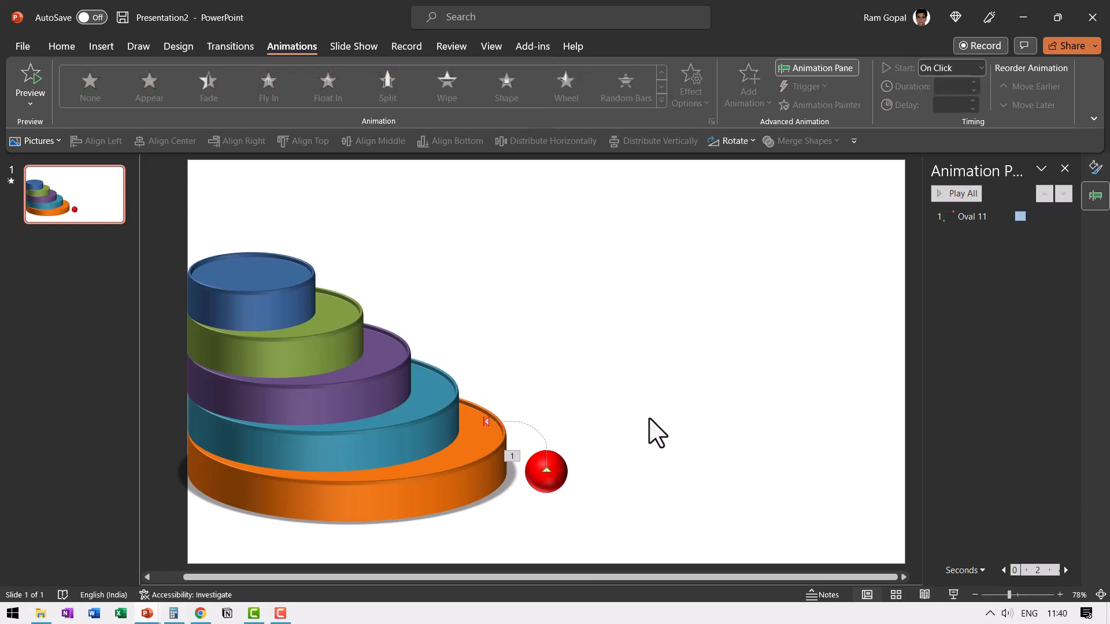
Paste the Level 1 caption with its Wipe animation and set Start to After Previous.
key("ctrl+v")
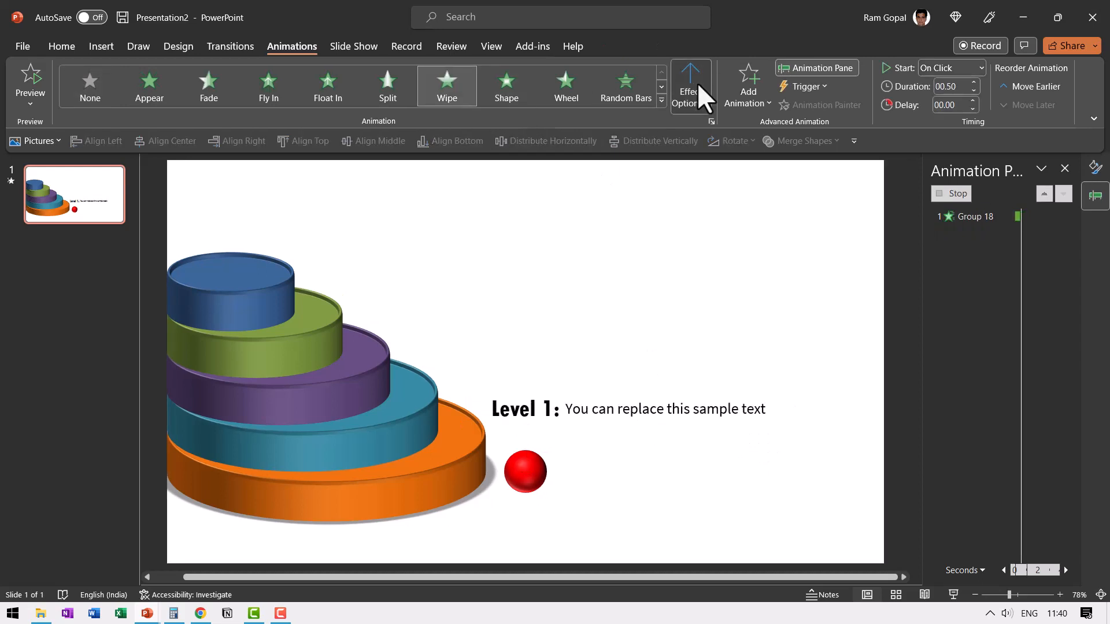
left_click(950, 68)
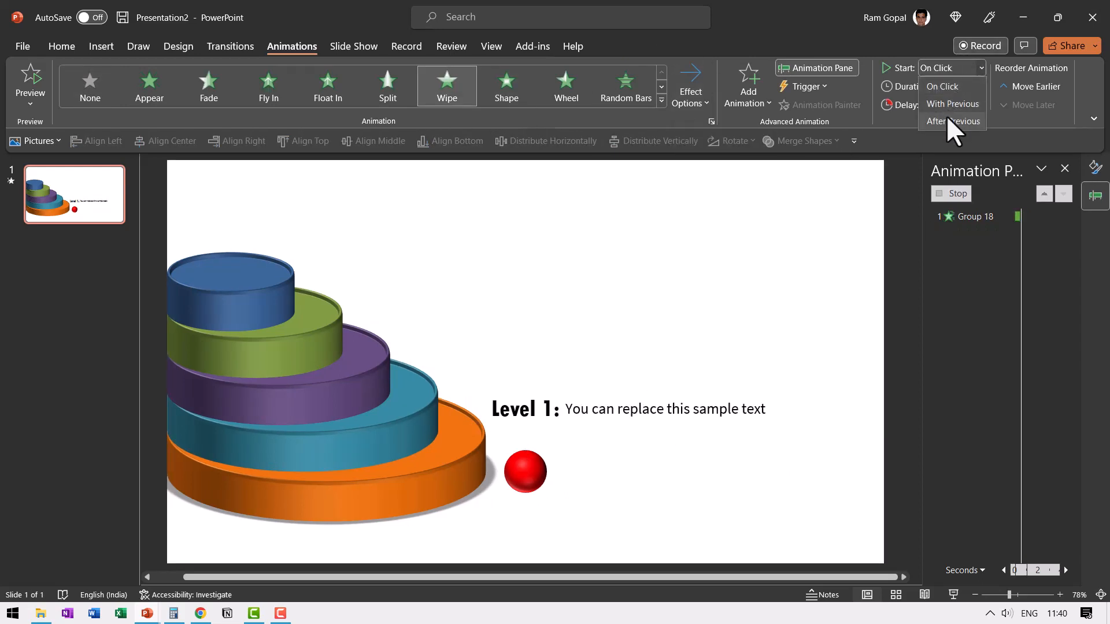
left_click(952, 120)
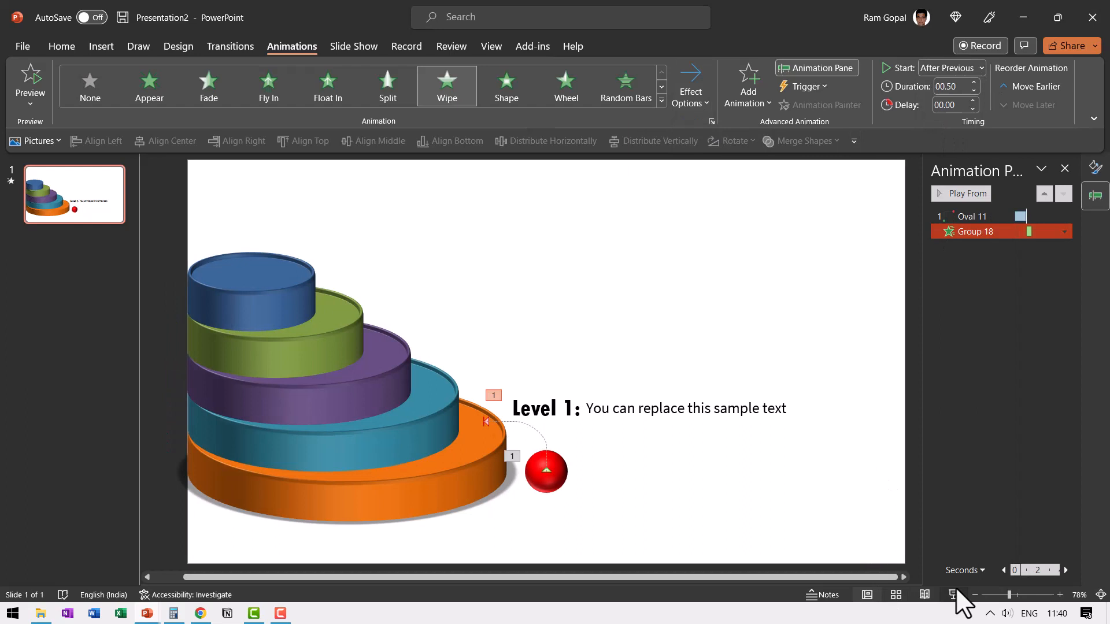
left_click(952, 594)
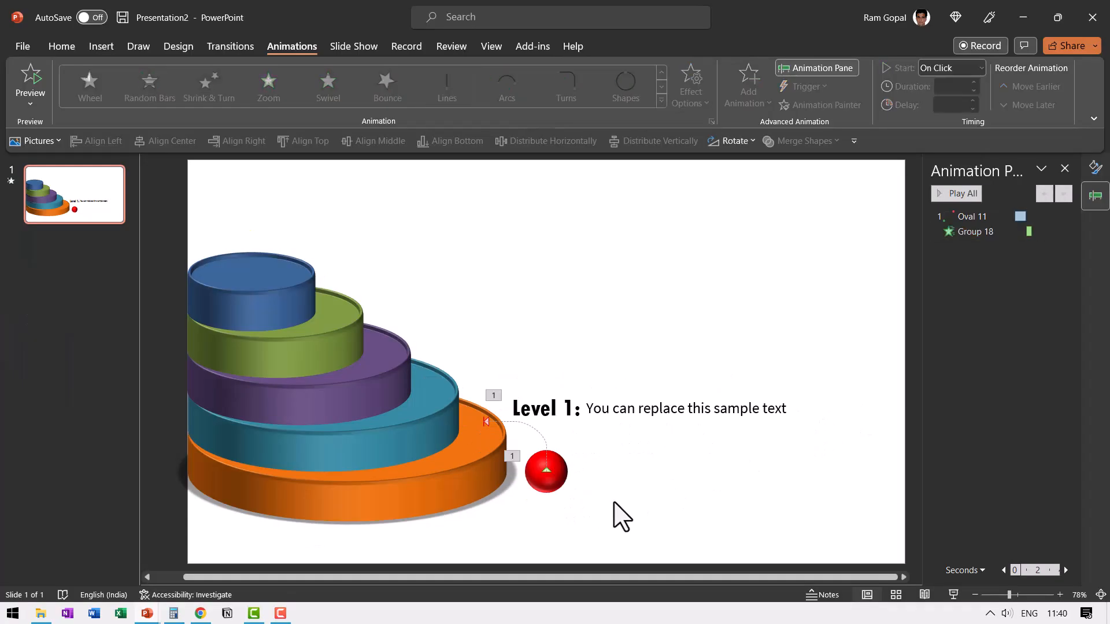
mouse_move(560, 485)
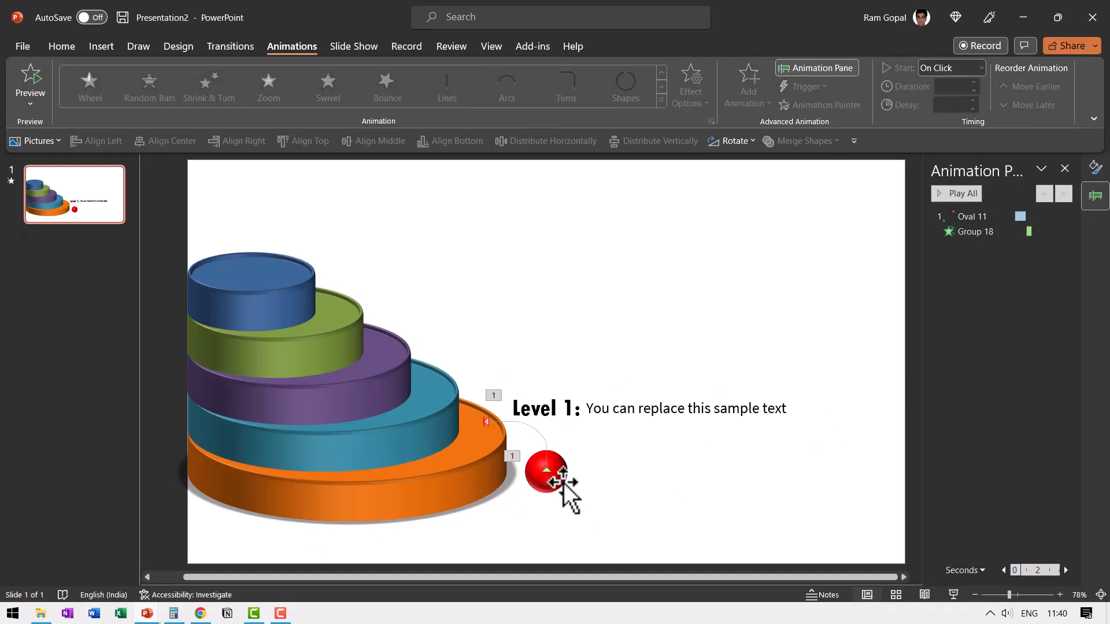
Add a second Turns motion path to the red ball carrying it up to the teal disc.
left_click(748, 84)
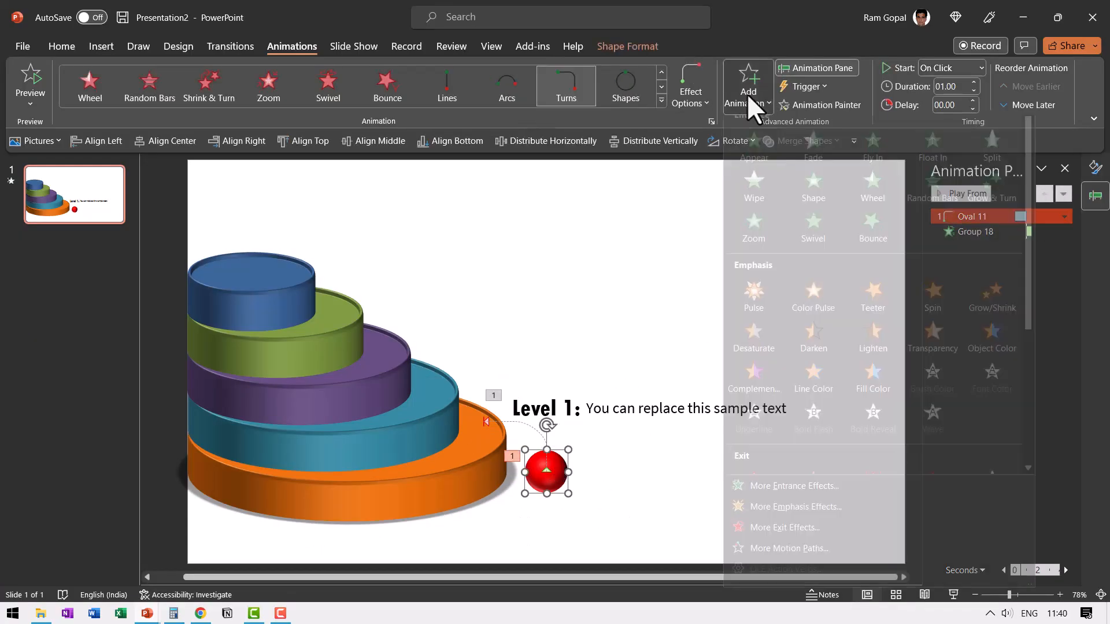
left_click(748, 85)
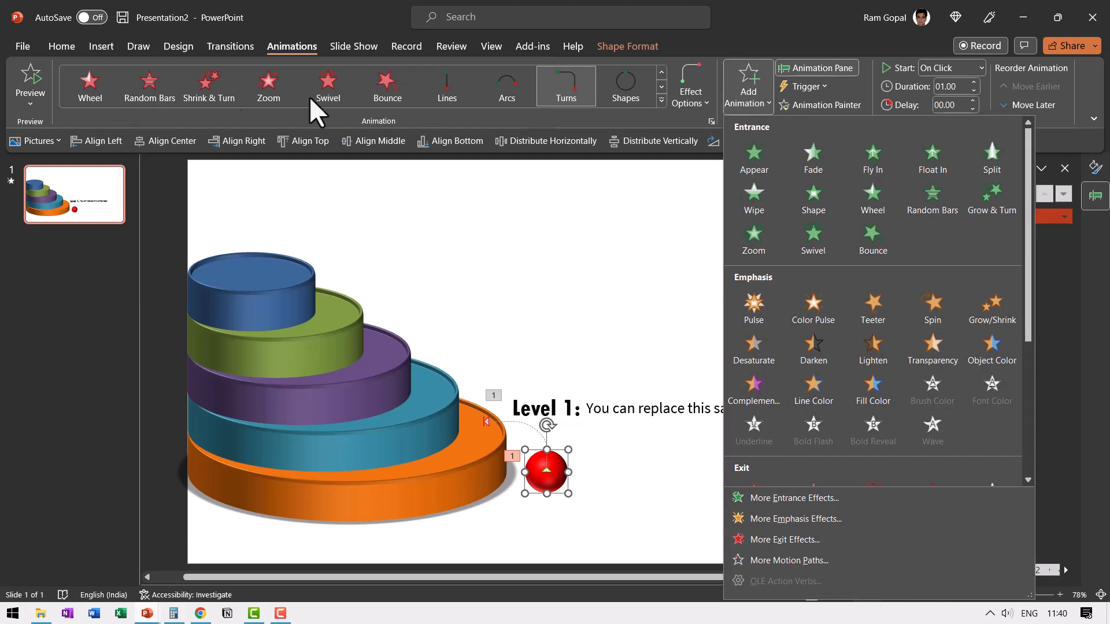
mouse_move(548, 500)
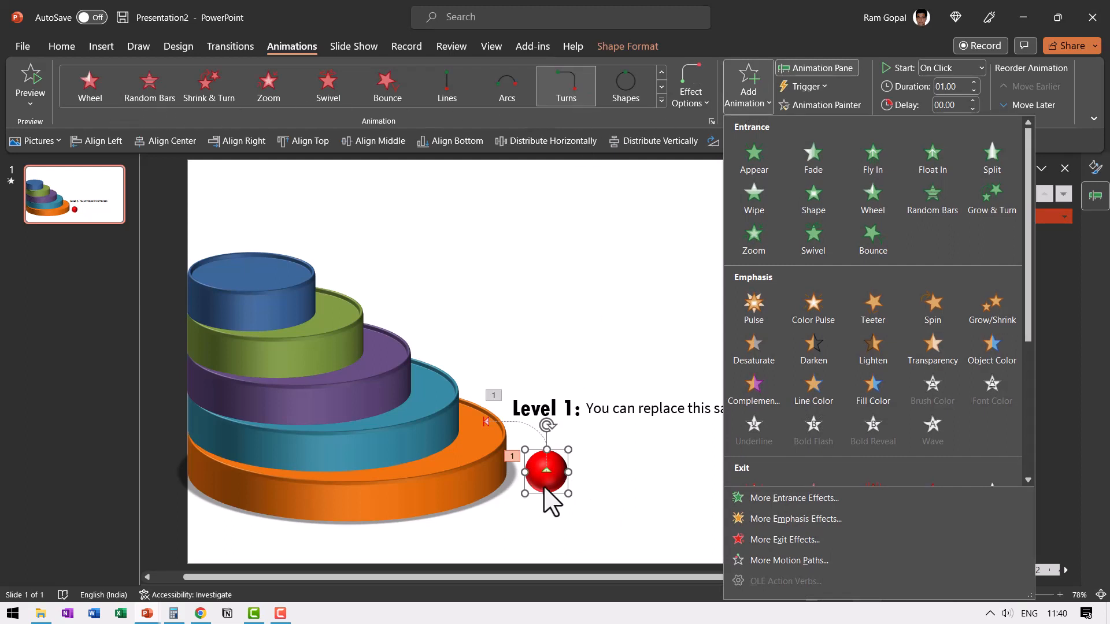
mouse_move(812, 347)
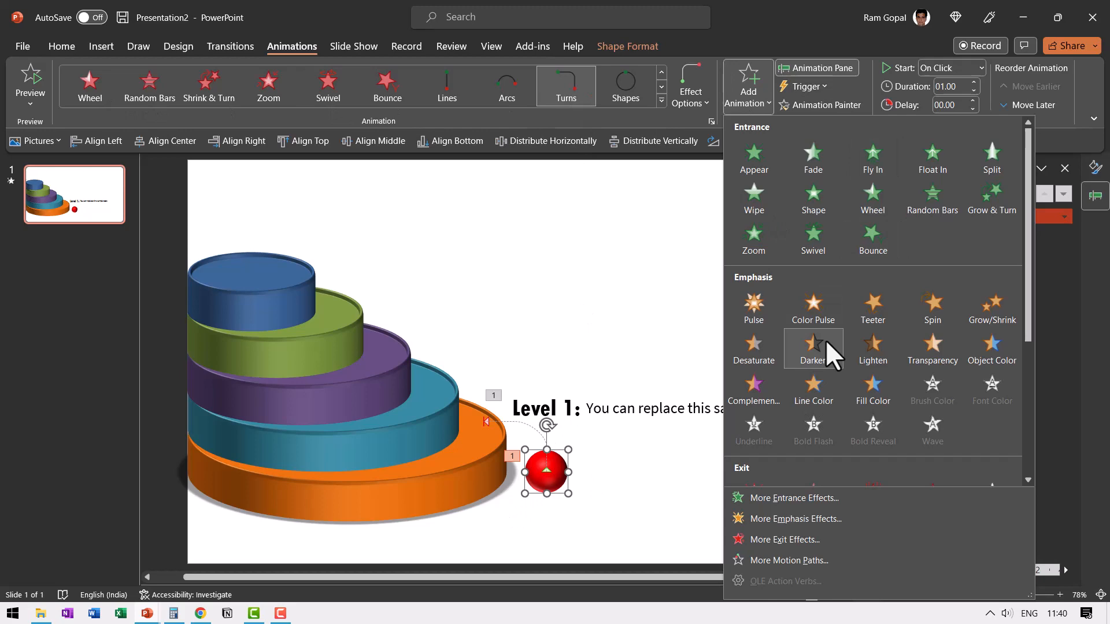
scroll("down", 3)
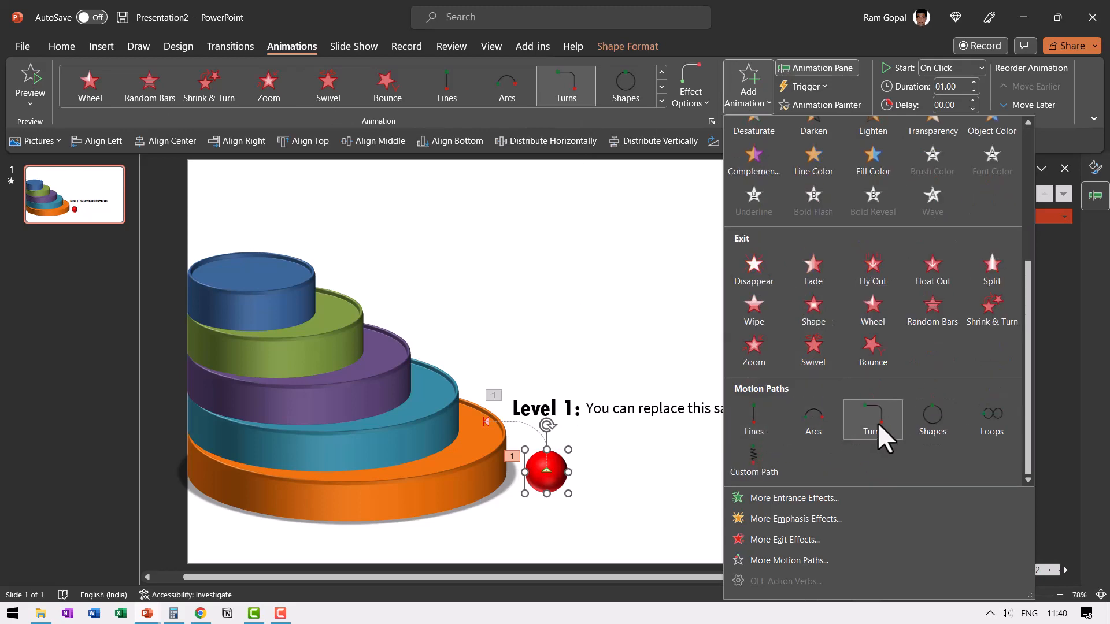
left_click(871, 419)
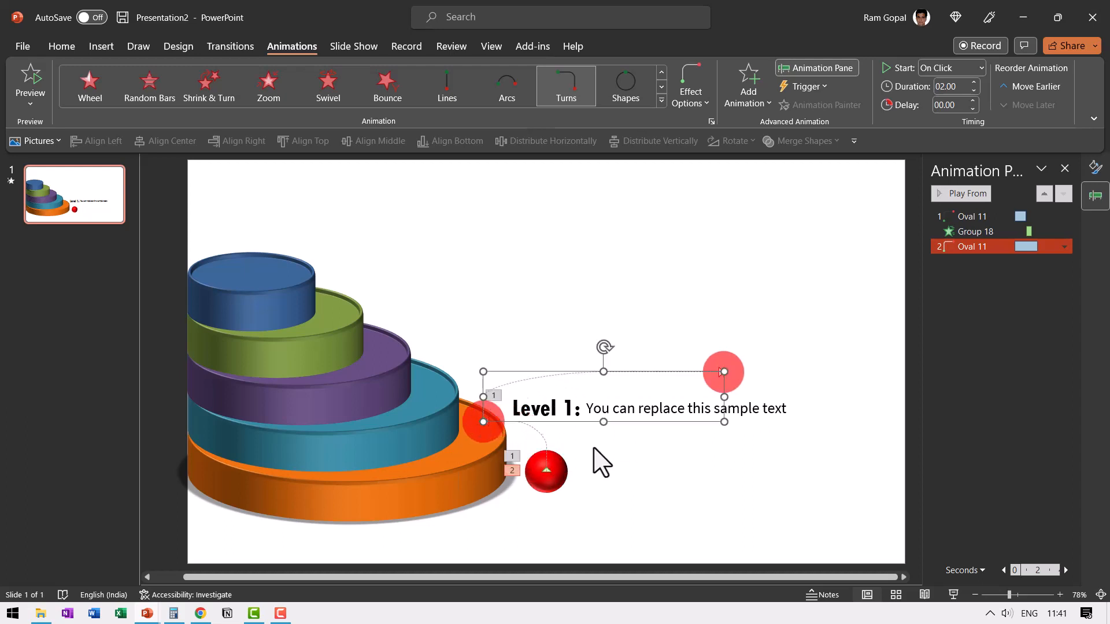
mouse_move(483, 423)
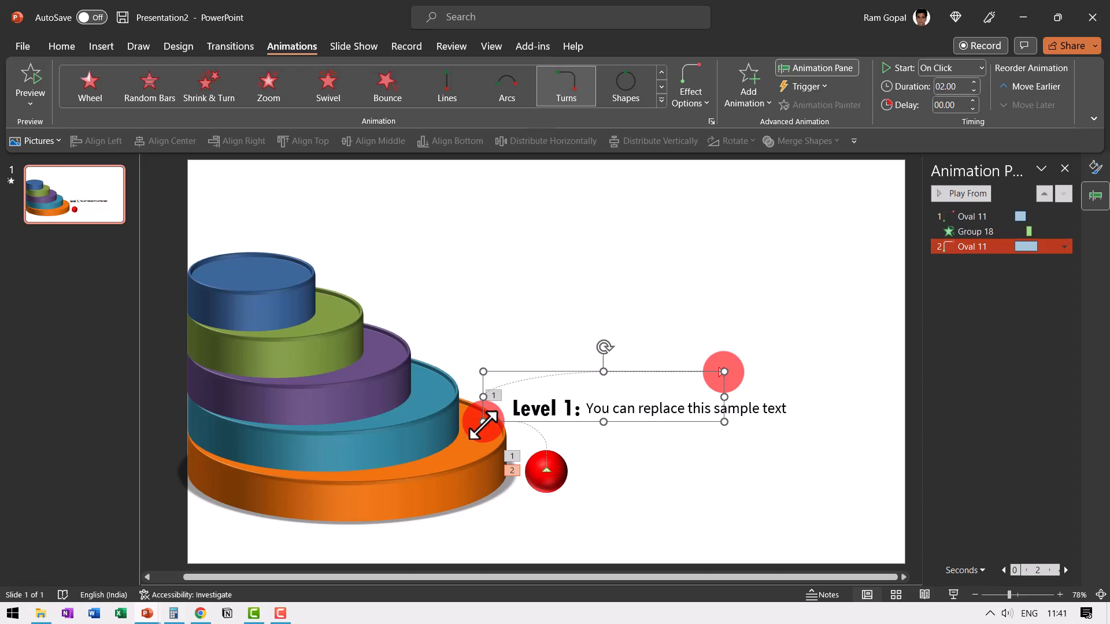
mouse_move(736, 431)
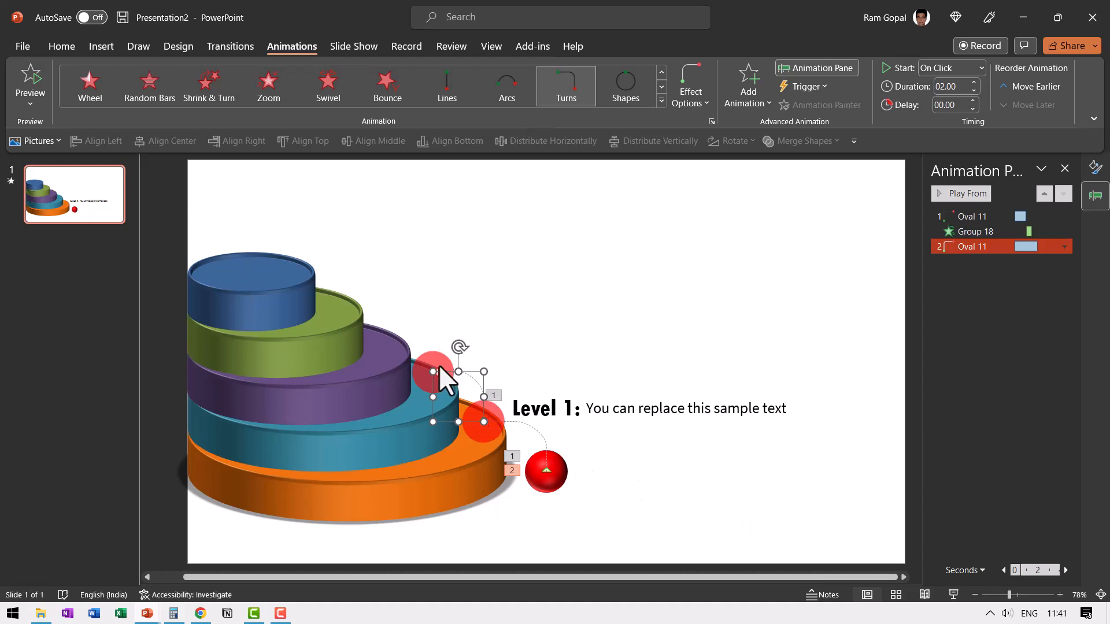
mouse_move(973, 247)
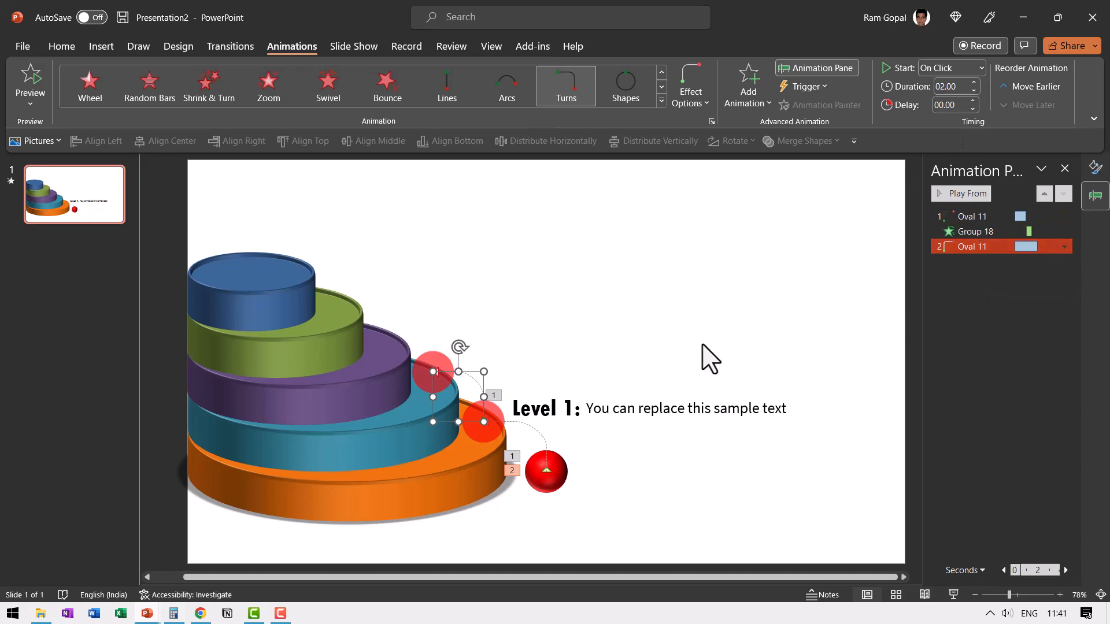
mouse_move(570, 374)
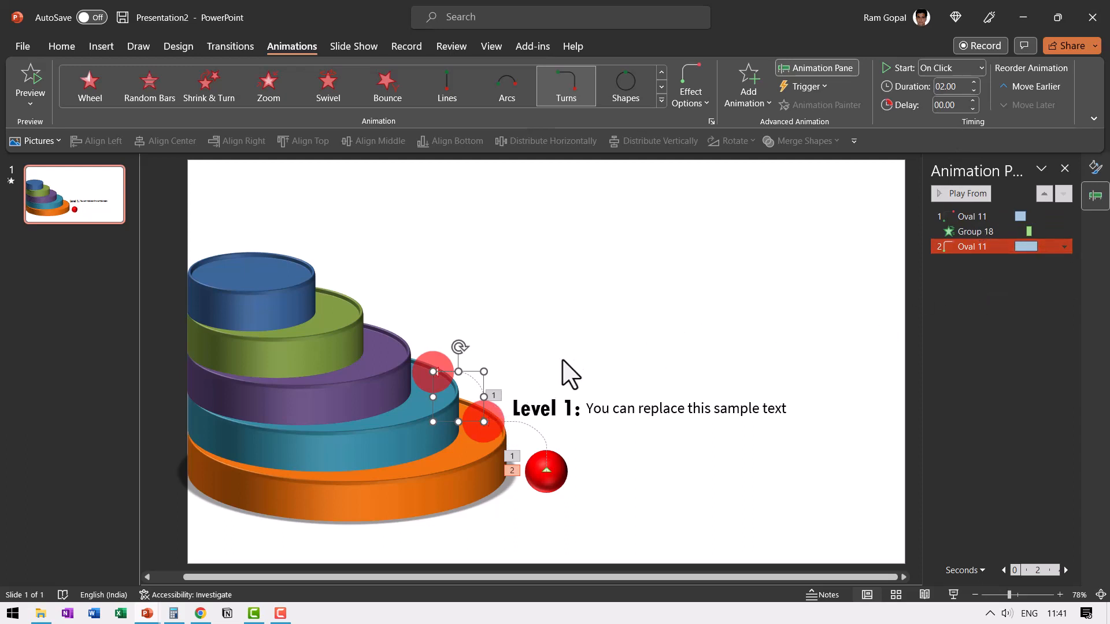
mouse_move(273, 267)
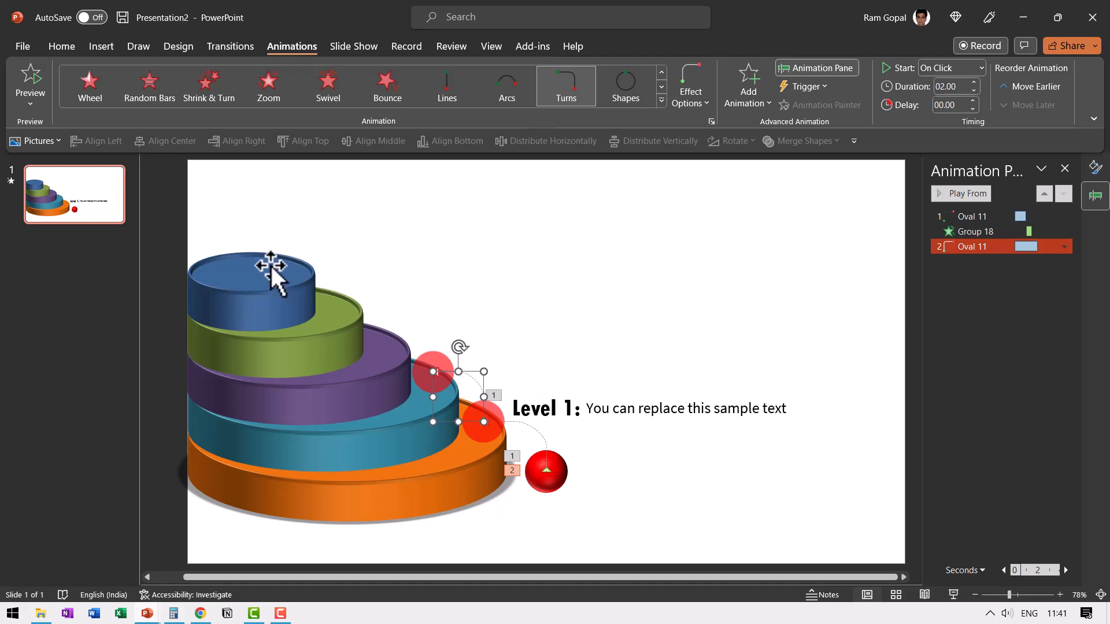
Aim the final Turns path up and to the right, then select hops 2–5 together.
left_click(689, 83)
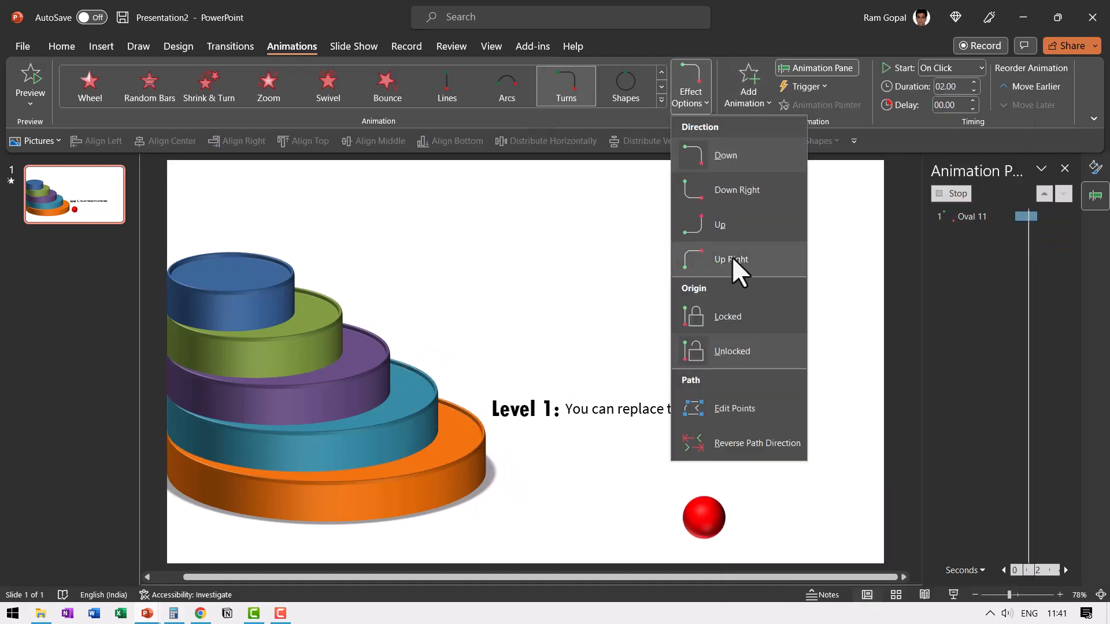
left_click(731, 259)
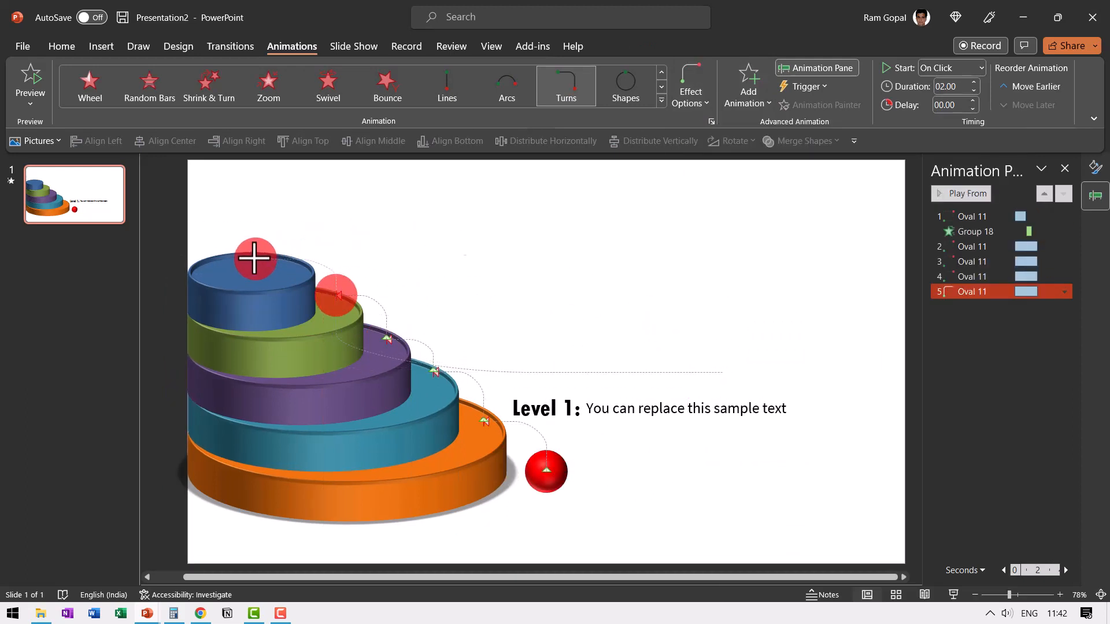
left_click(251, 261)
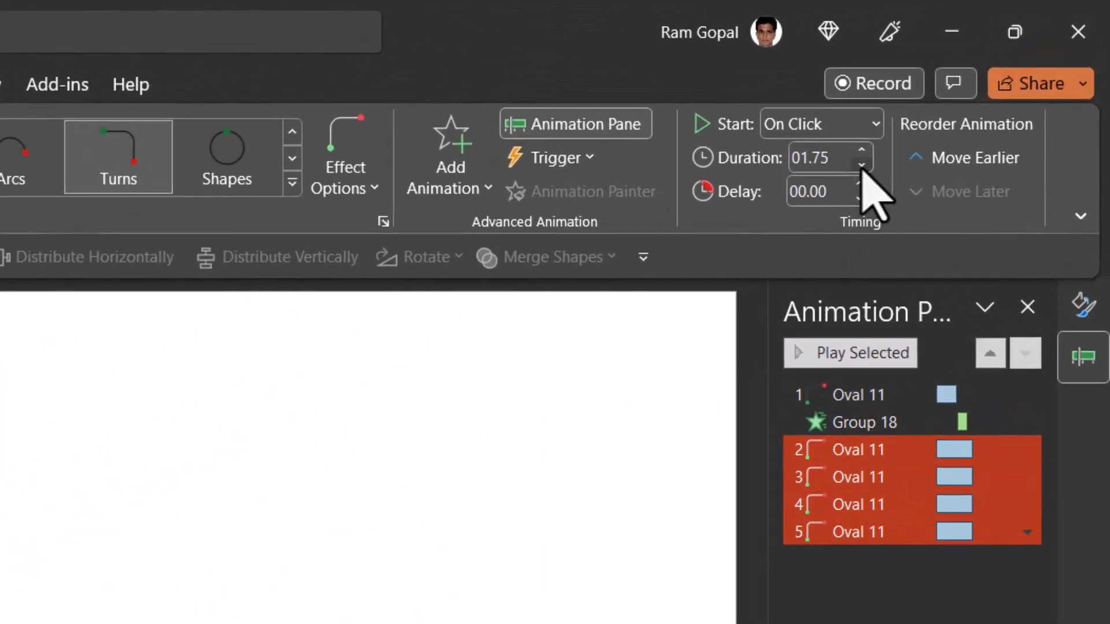
Give all selected hops a 1.75-second duration with smooth start and bounce end.
left_click(1027, 520)
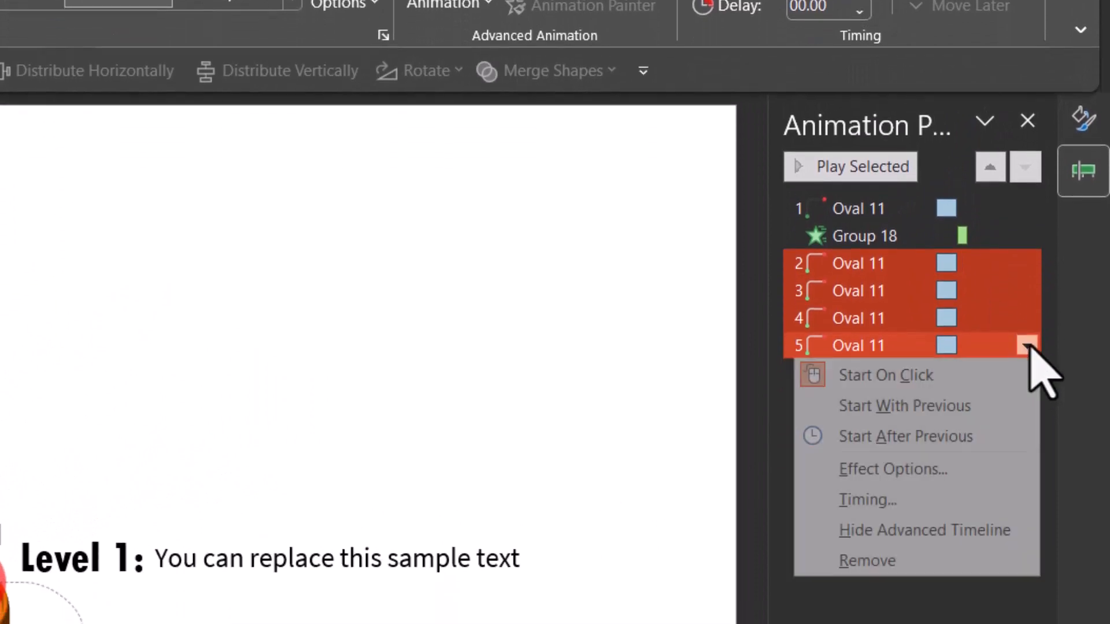
left_click(892, 469)
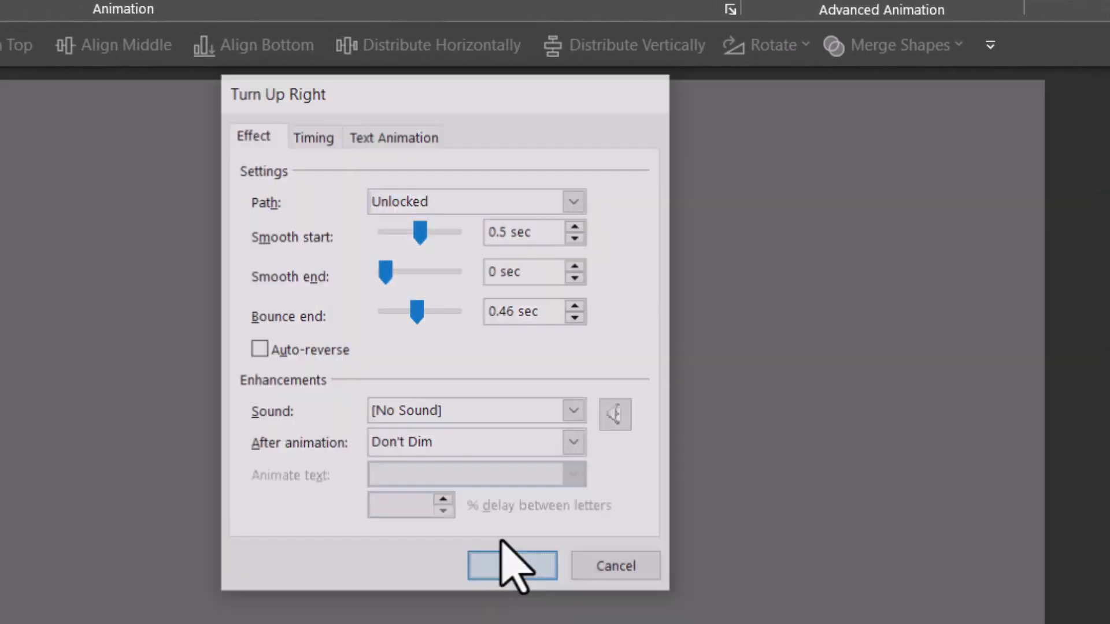
left_click(512, 565)
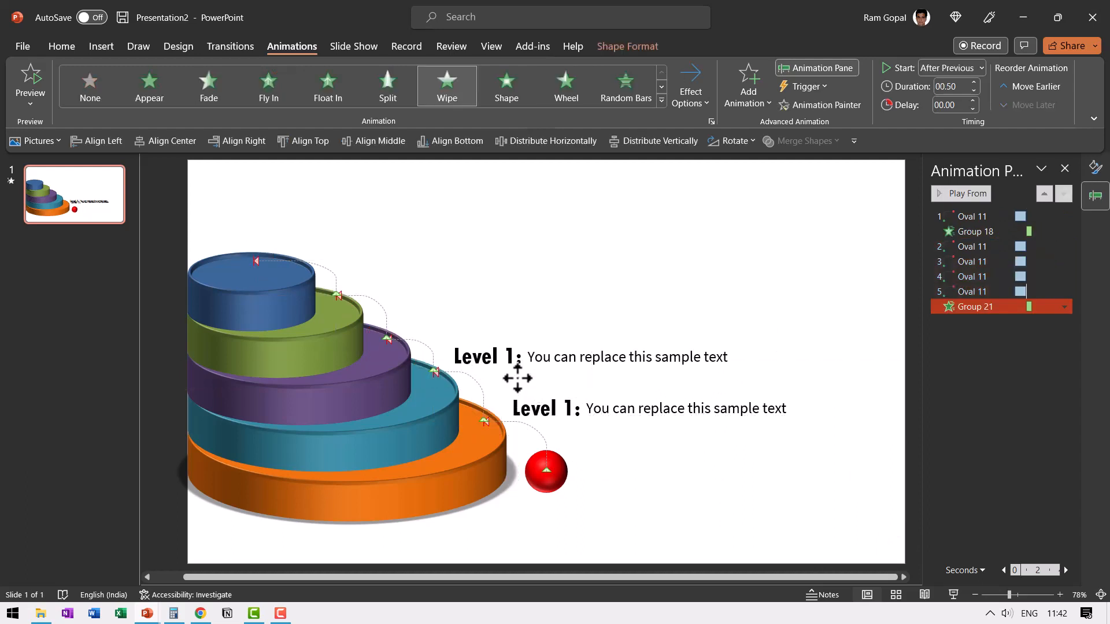
Place the duplicated Level 2–5 captions beside their discs and return to the Home tools.
left_click(483, 357)
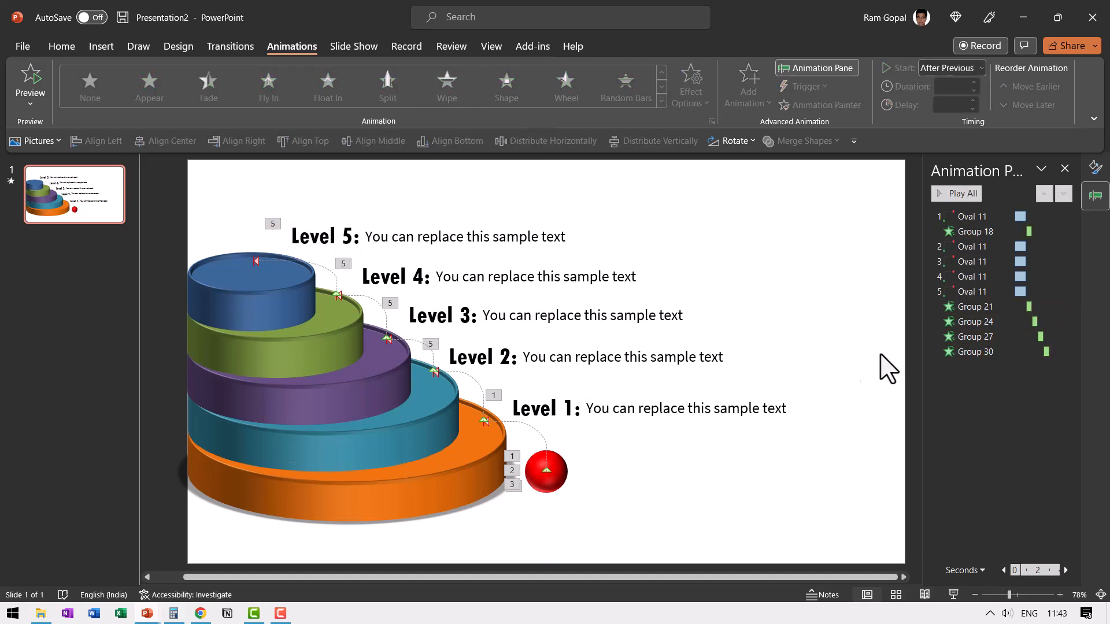
left_click(61, 46)
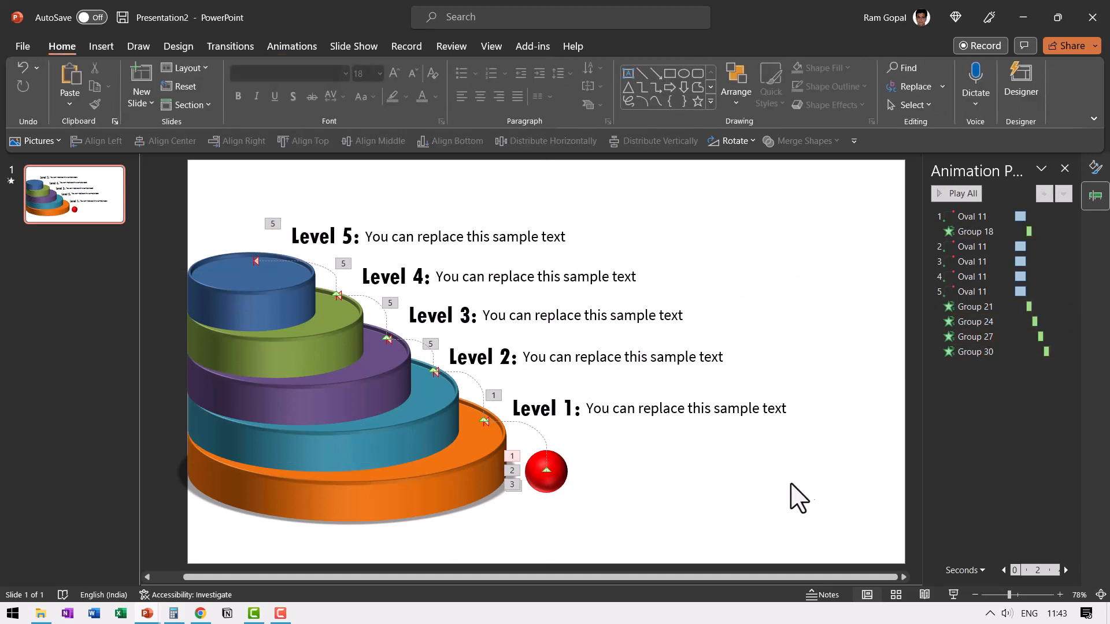
mouse_move(669, 72)
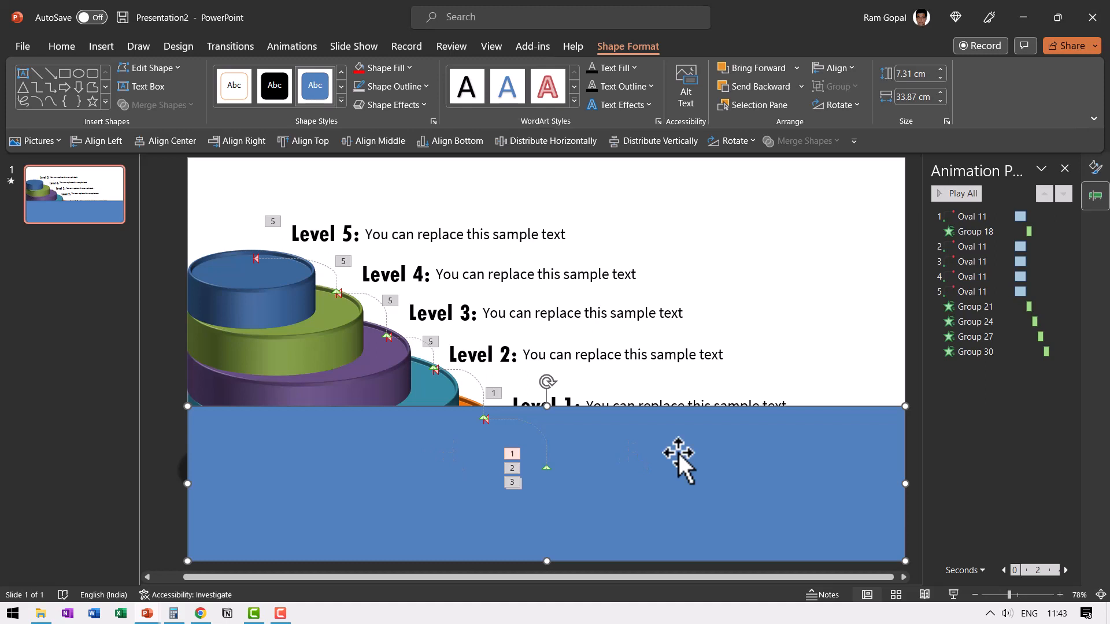
Remove the grey ground rectangle's outline and send it behind the discs and ball.
left_click(392, 86)
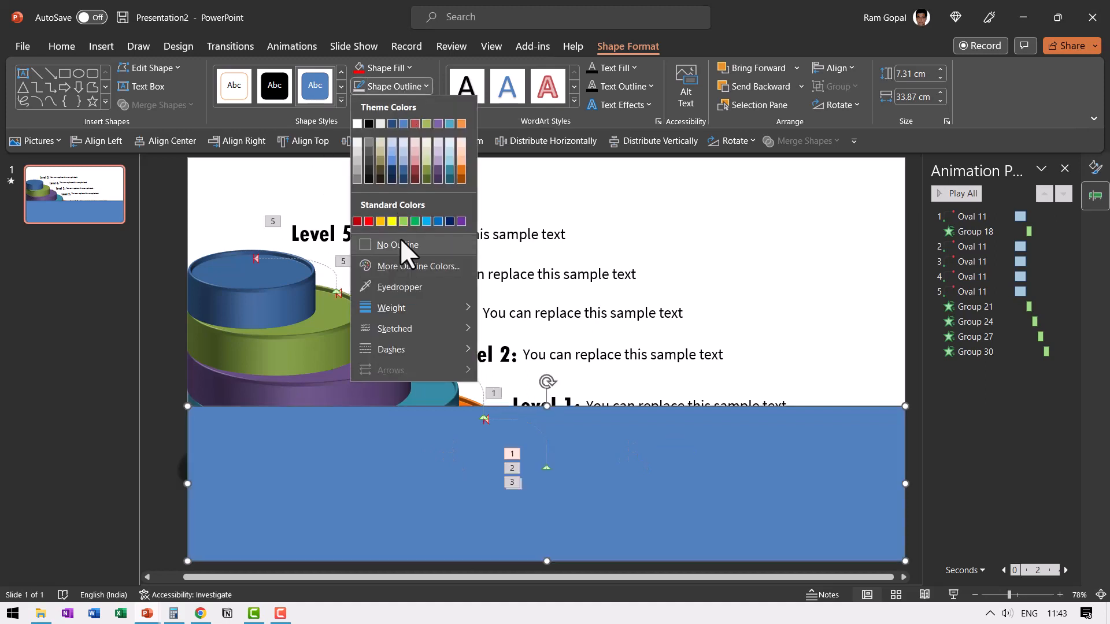
left_click(382, 67)
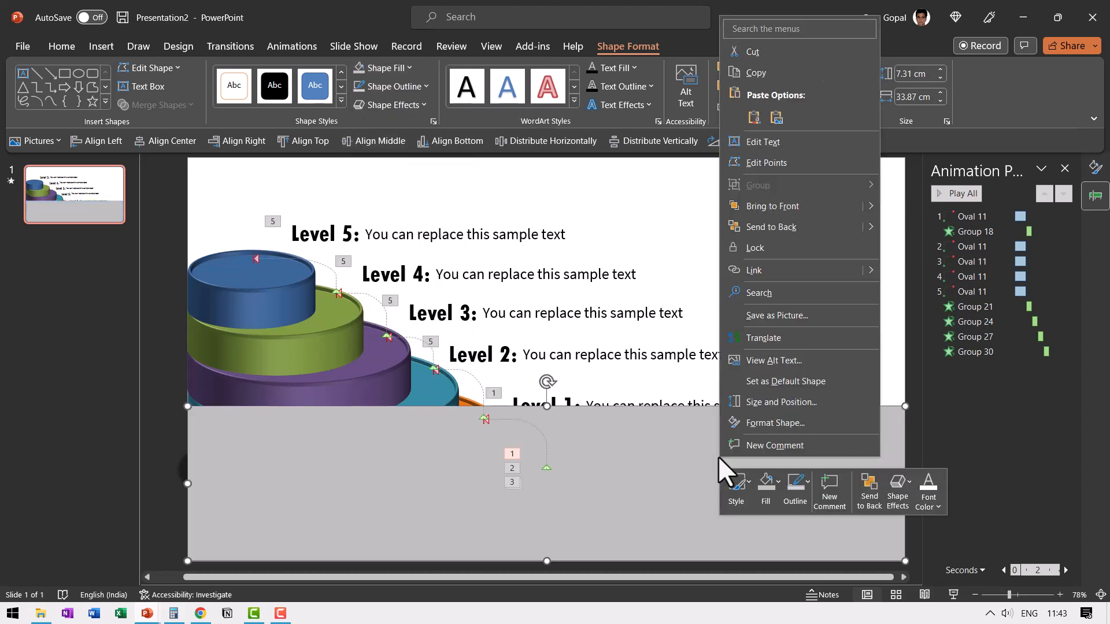
left_click(393, 473)
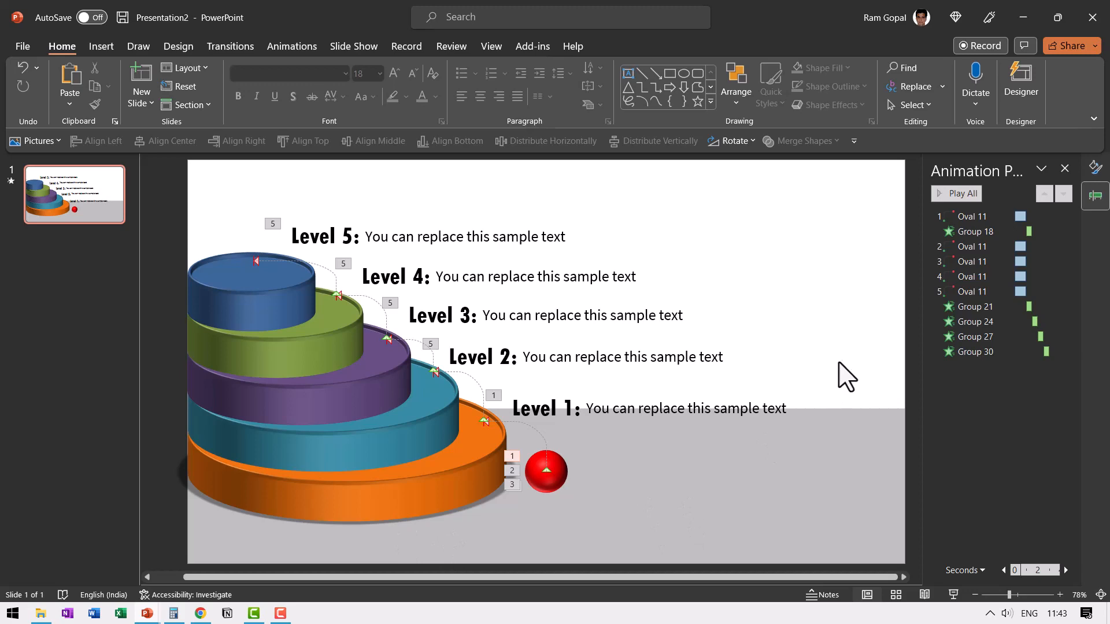
left_click(977, 307)
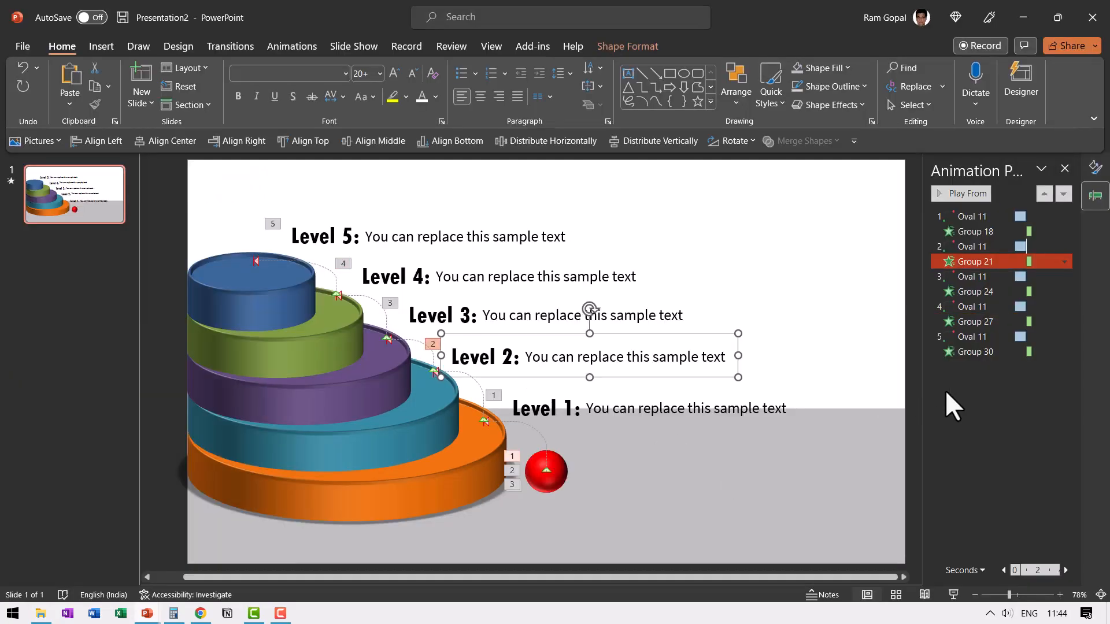
mouse_move(870, 345)
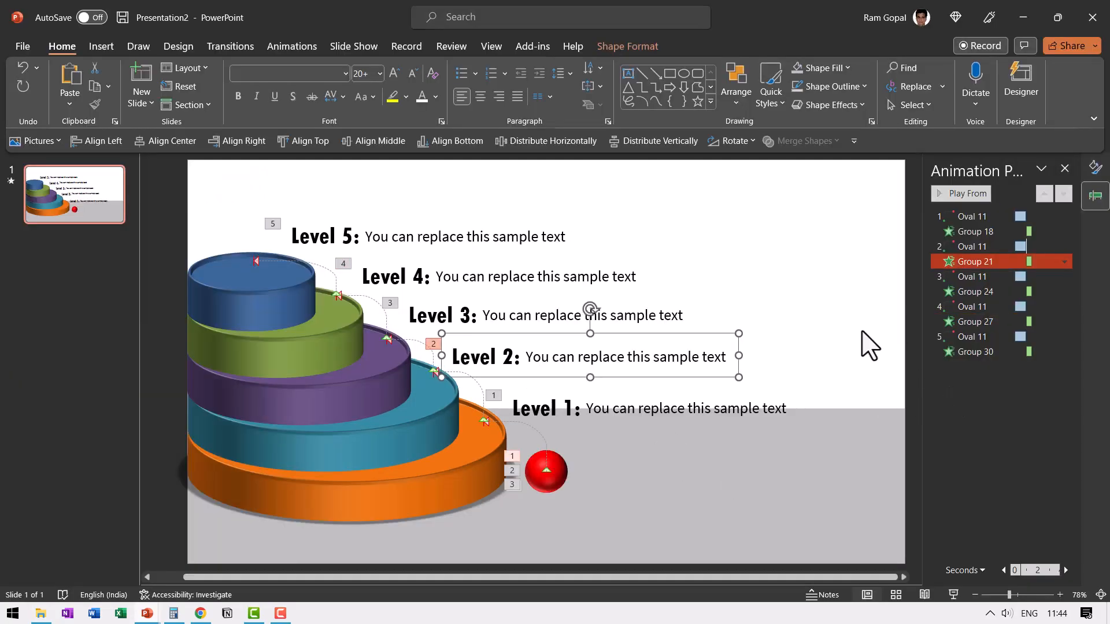
Start the slideshow (F5) to preview the reordered hop-and-caption sequence.
key("F5")
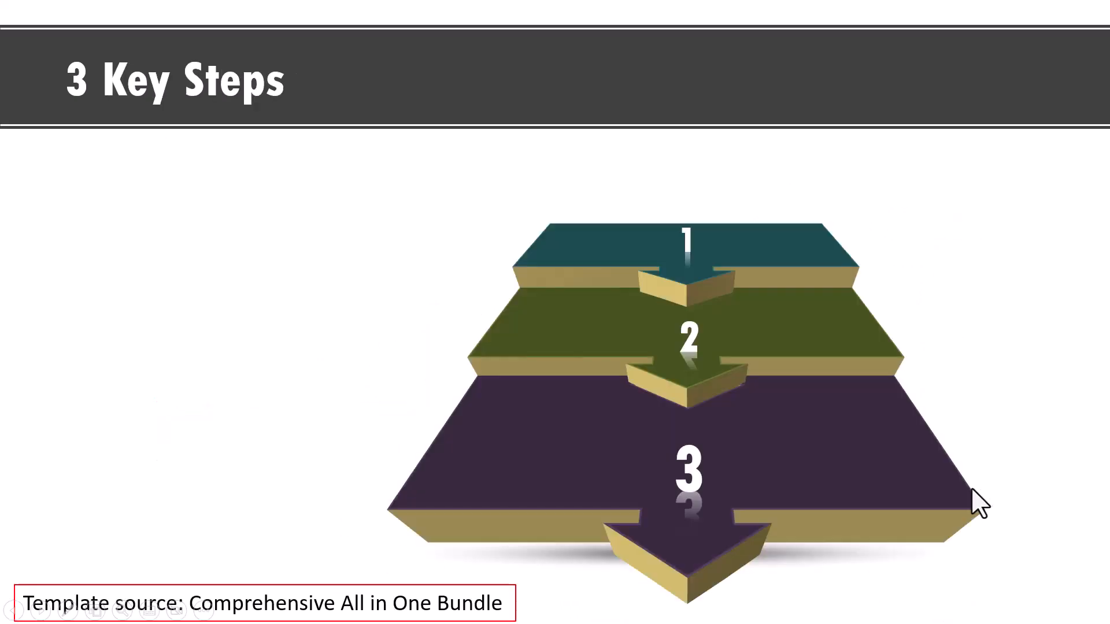
mouse_move(1011, 491)
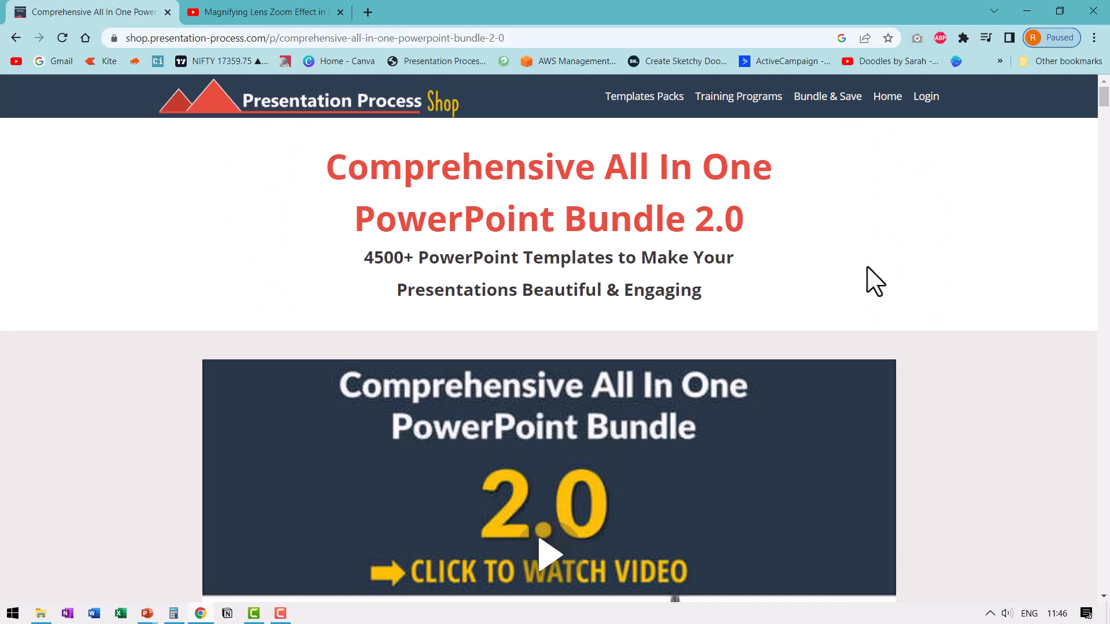
mouse_move(783, 257)
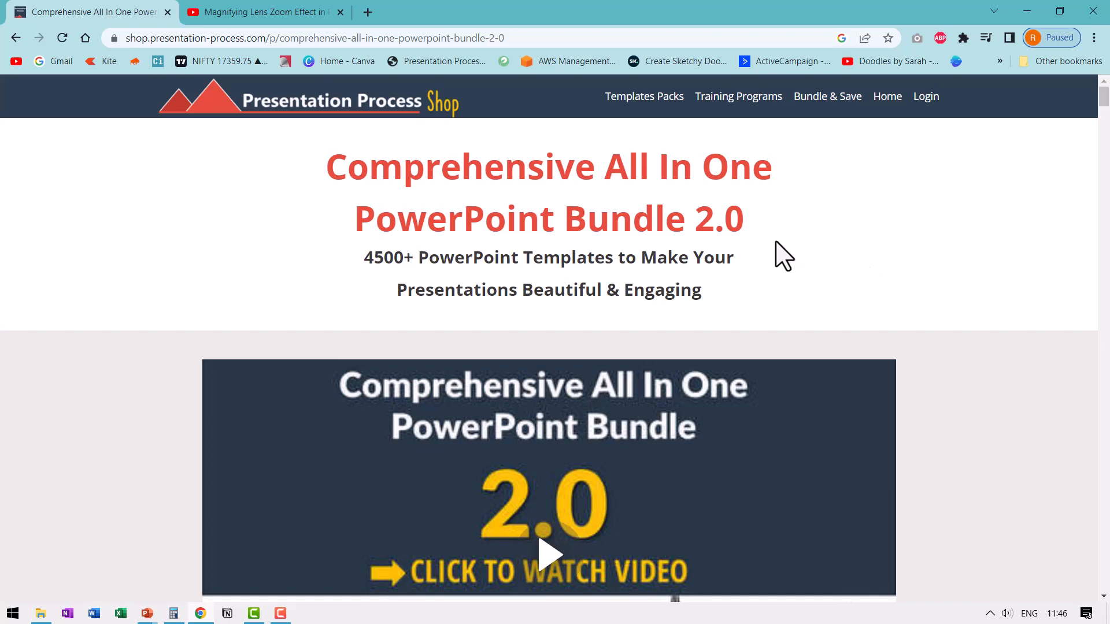
mouse_move(650, 332)
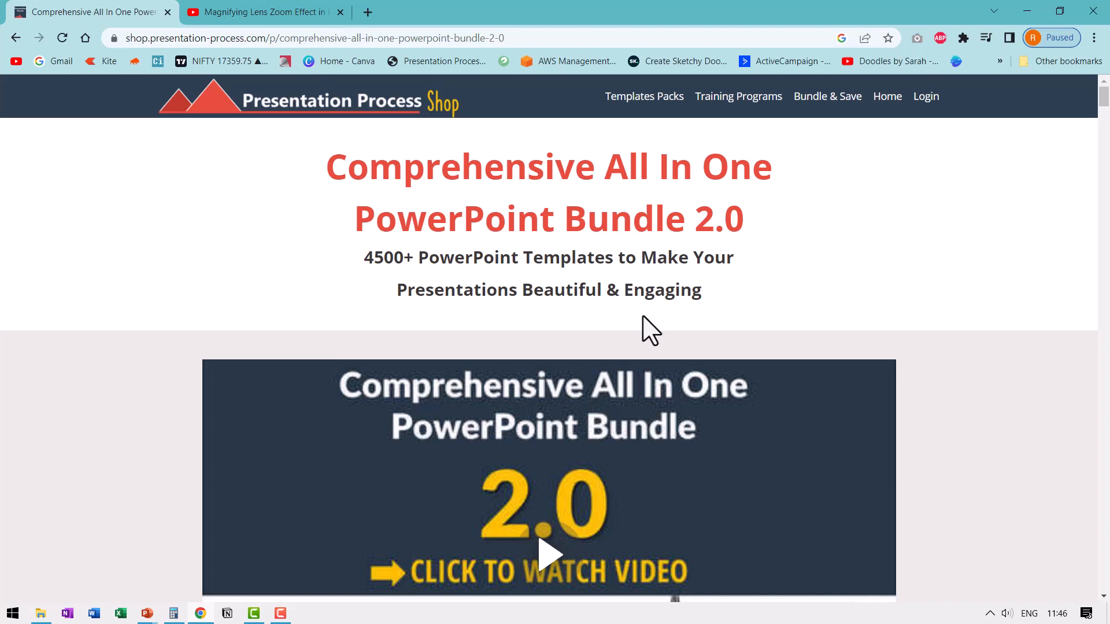
mouse_move(658, 317)
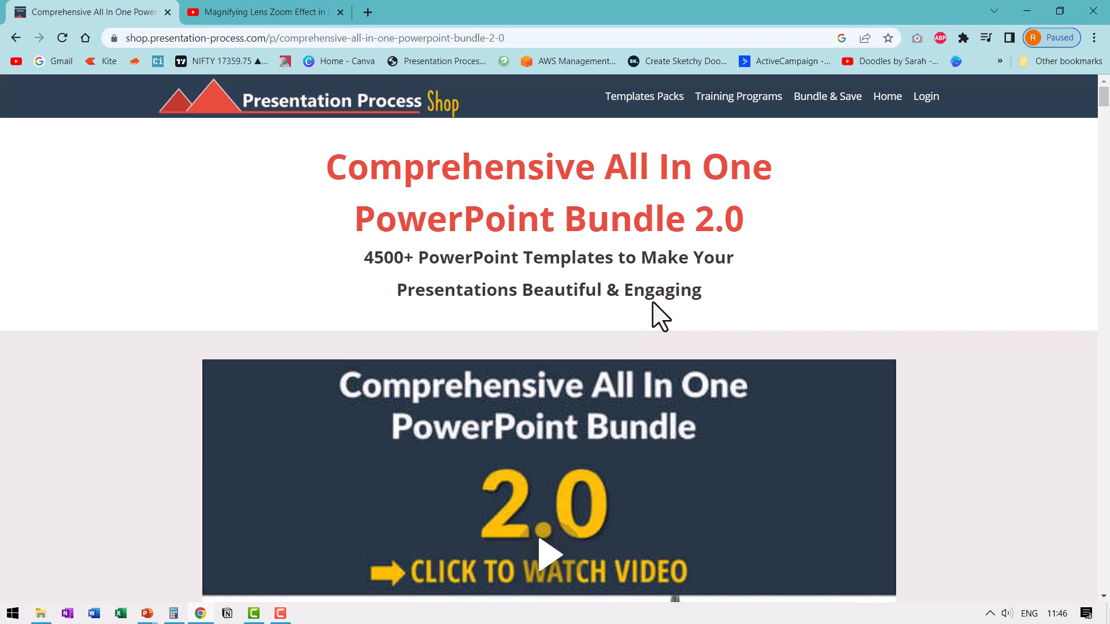
mouse_move(883, 244)
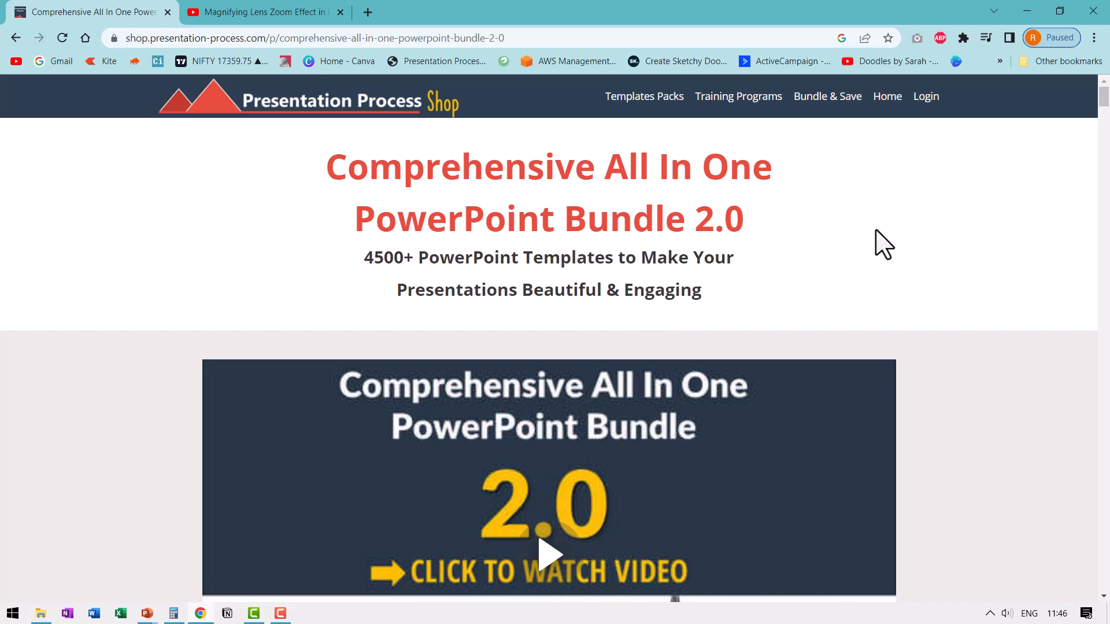
Switch to the YouTube tab showing the Magnifying Lens Zoom Effect video.
left_click(263, 11)
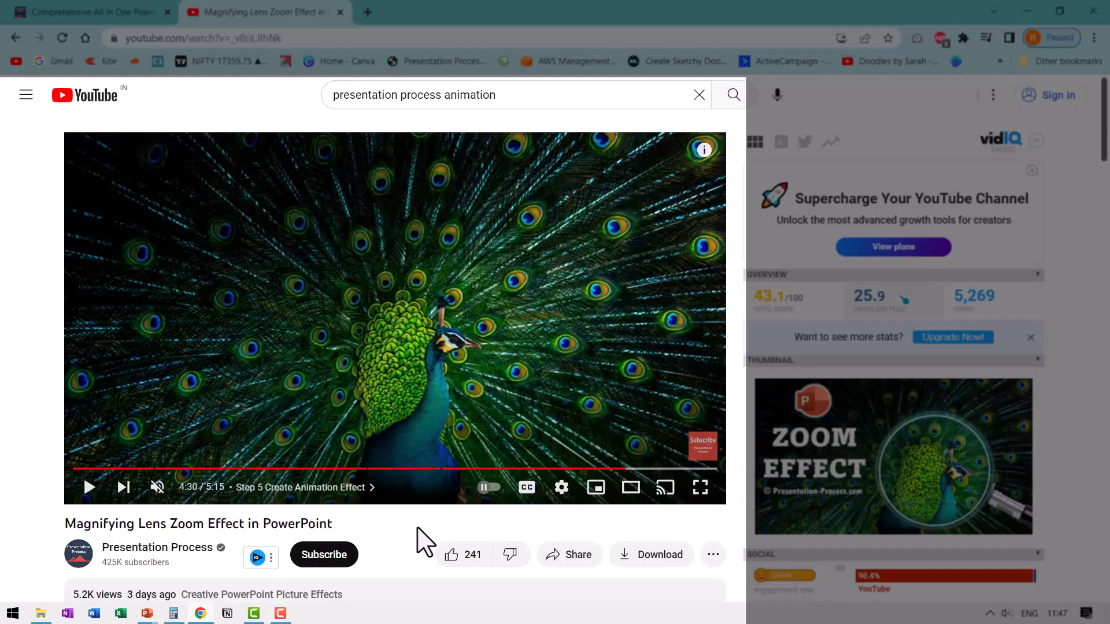
mouse_move(121, 524)
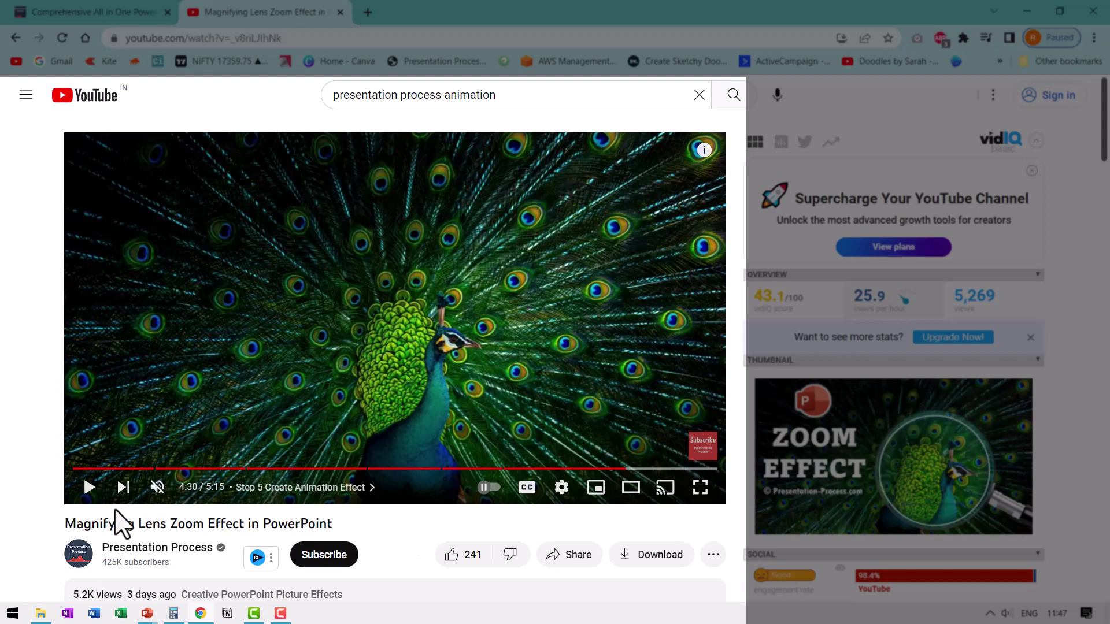
mouse_move(125, 527)
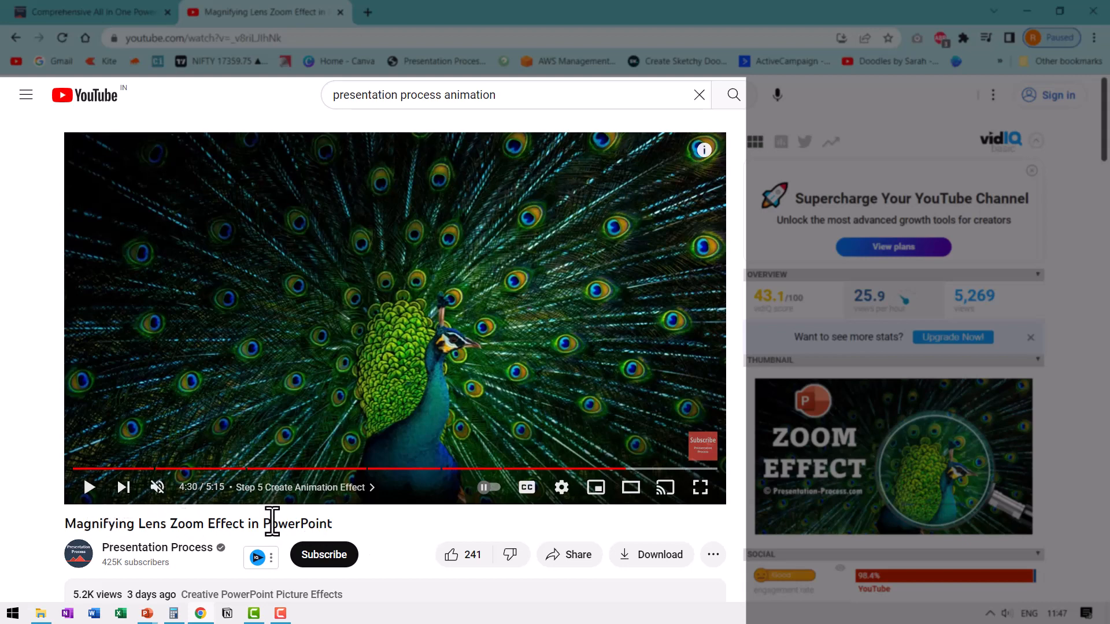
mouse_move(207, 584)
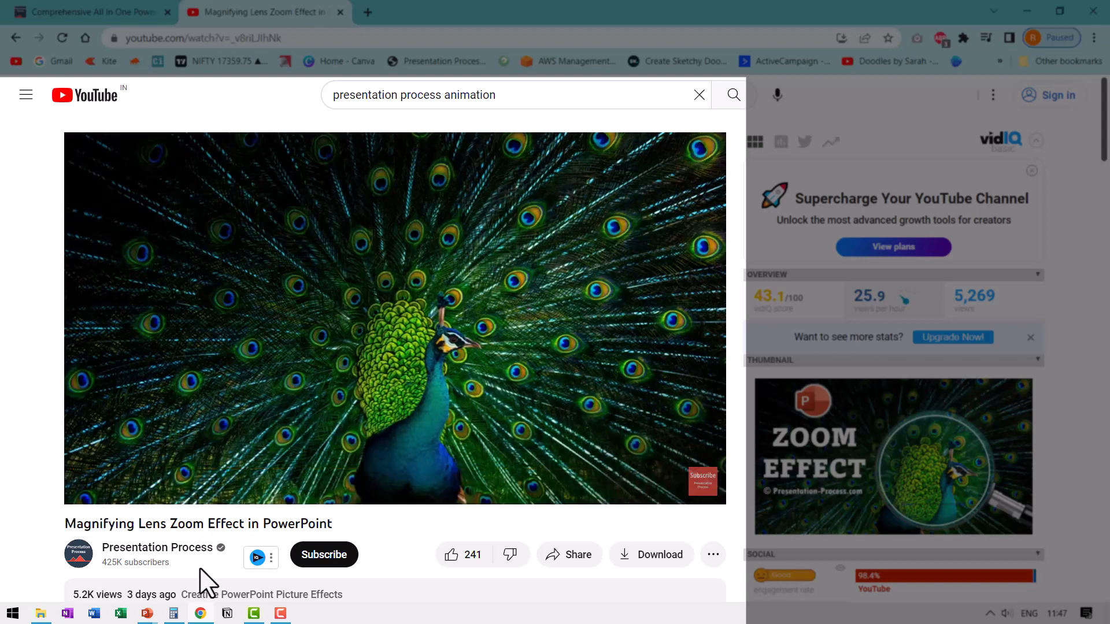